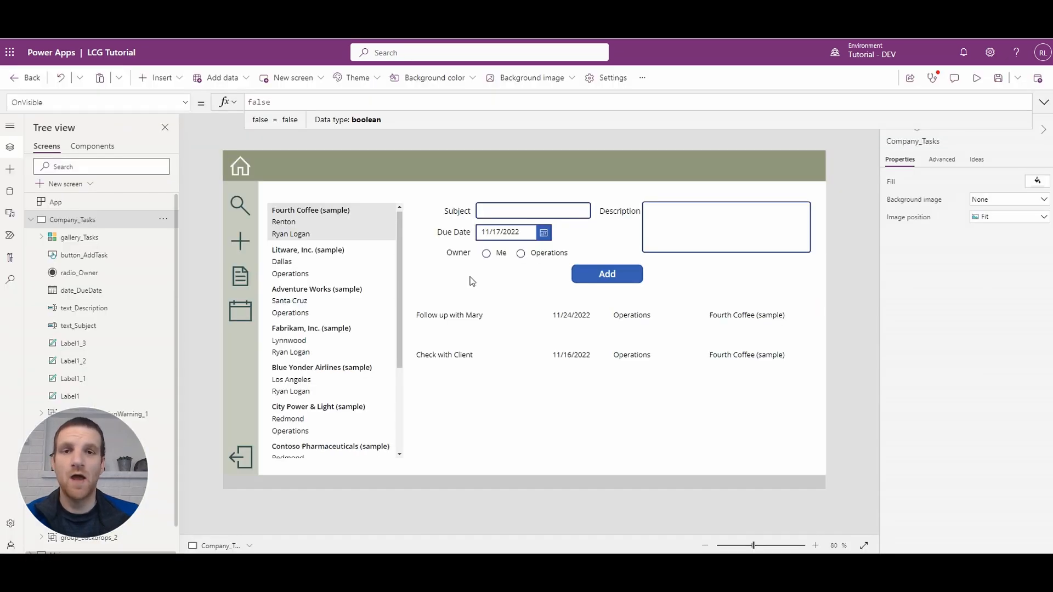
pyautogui.moveTo(264, 177)
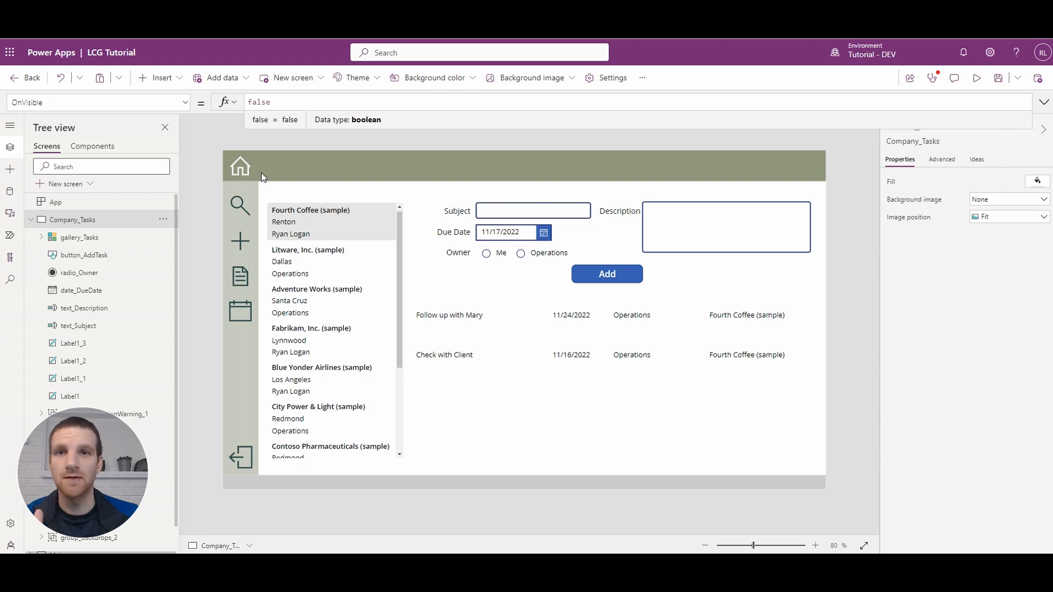
pyautogui.moveTo(261, 186)
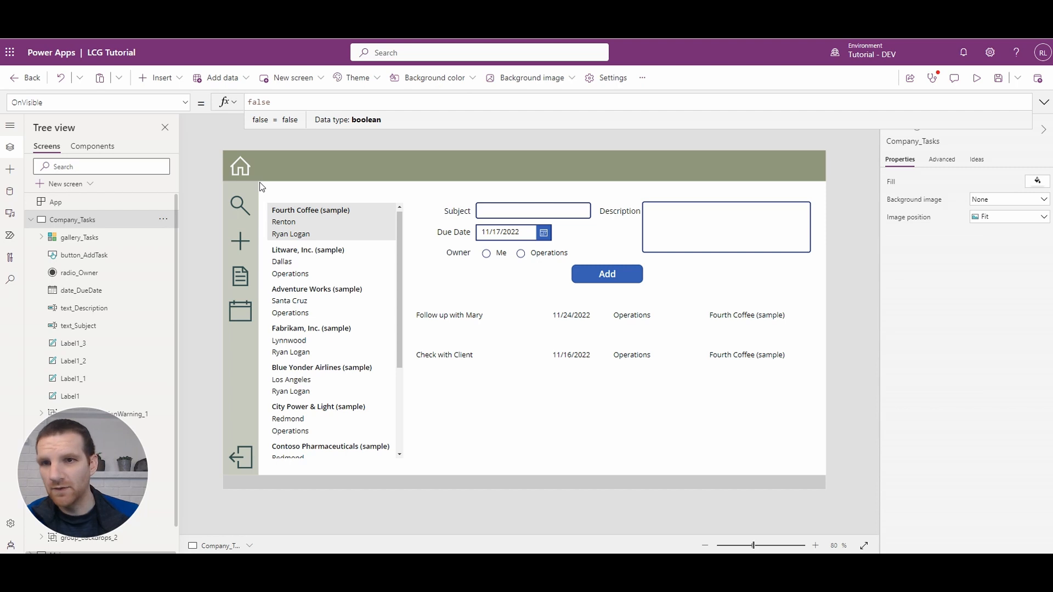
pyautogui.moveTo(261, 200)
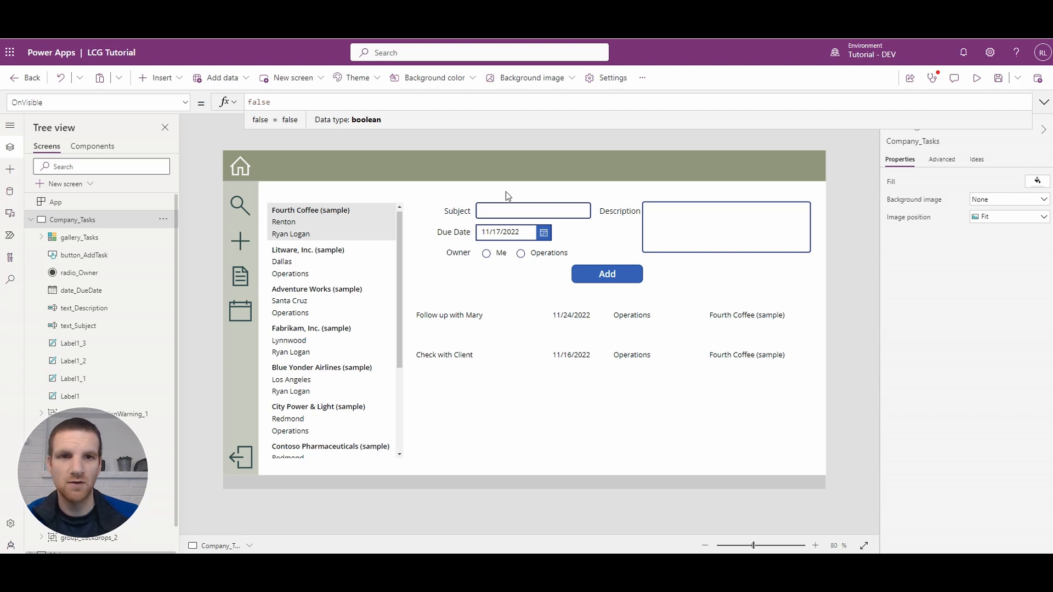
pyautogui.moveTo(824, 195)
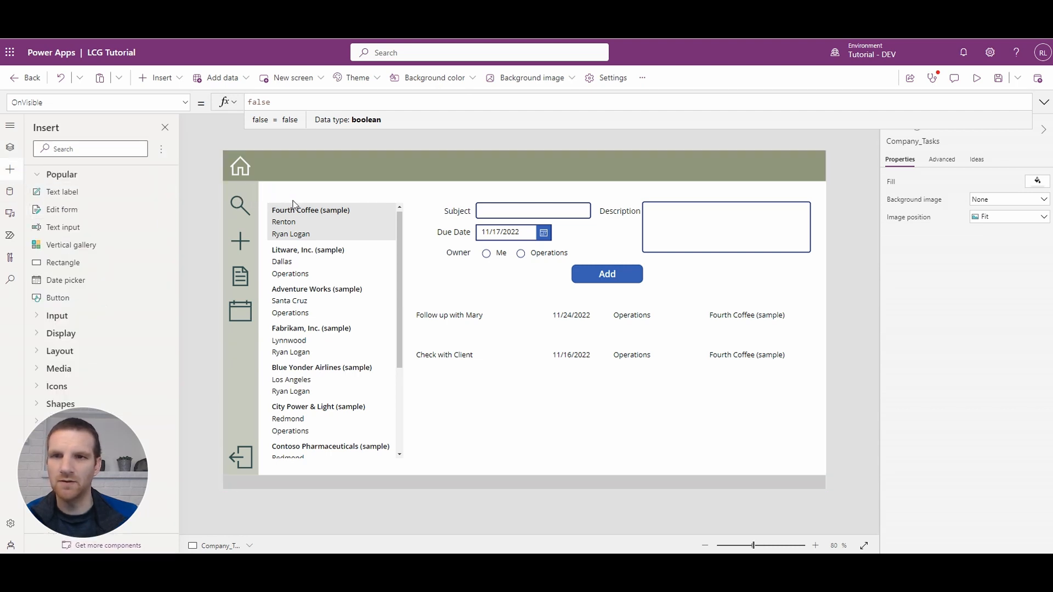
# Add a text label across the screen top reading 'SENSITIVE CLIENT DATA - Please be careful of your surroundings'
pyautogui.click(61, 191)
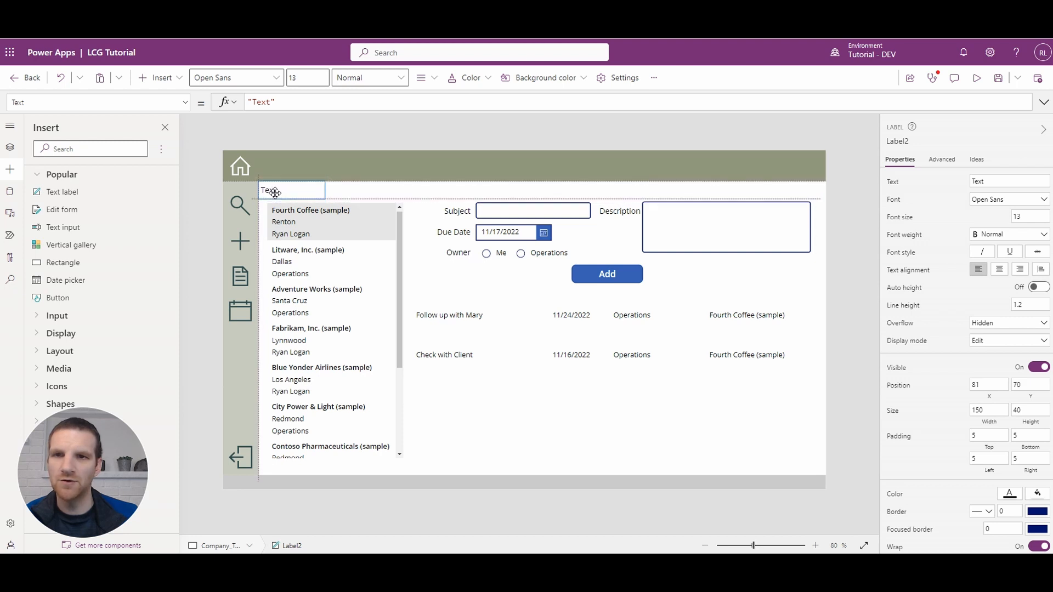
pyautogui.moveTo(324, 199); pyautogui.dragTo(377, 199)
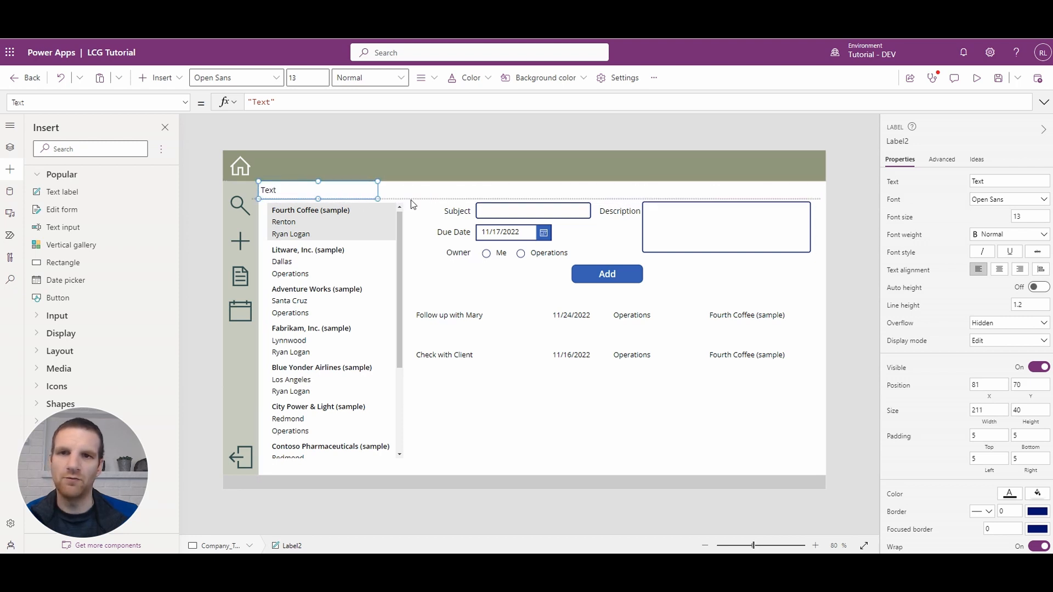
pyautogui.moveTo(378, 183); pyautogui.dragTo(825, 181)
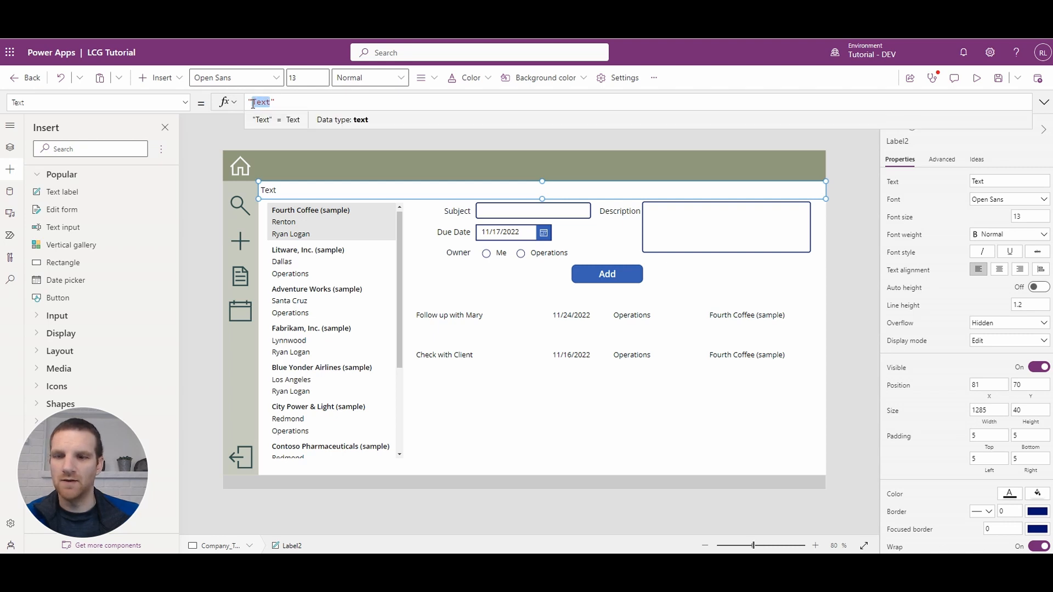
pyautogui.write('SENSITIVE CLIENT DATA - Please be careful of your surroundings')
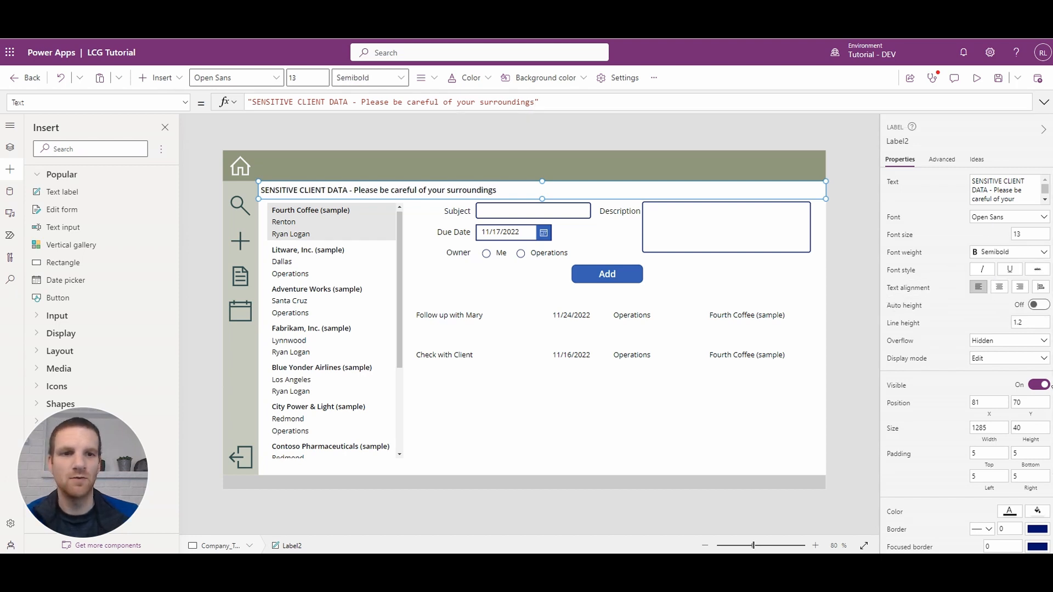
# Colour the warning label's text red
pyautogui.click(1008, 398)
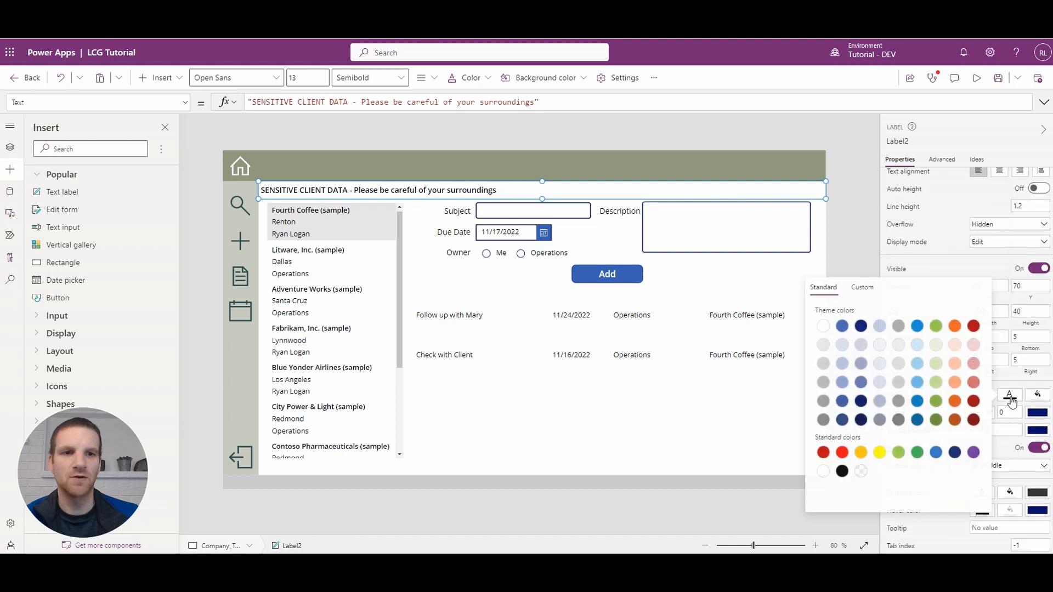
pyautogui.click(842, 452)
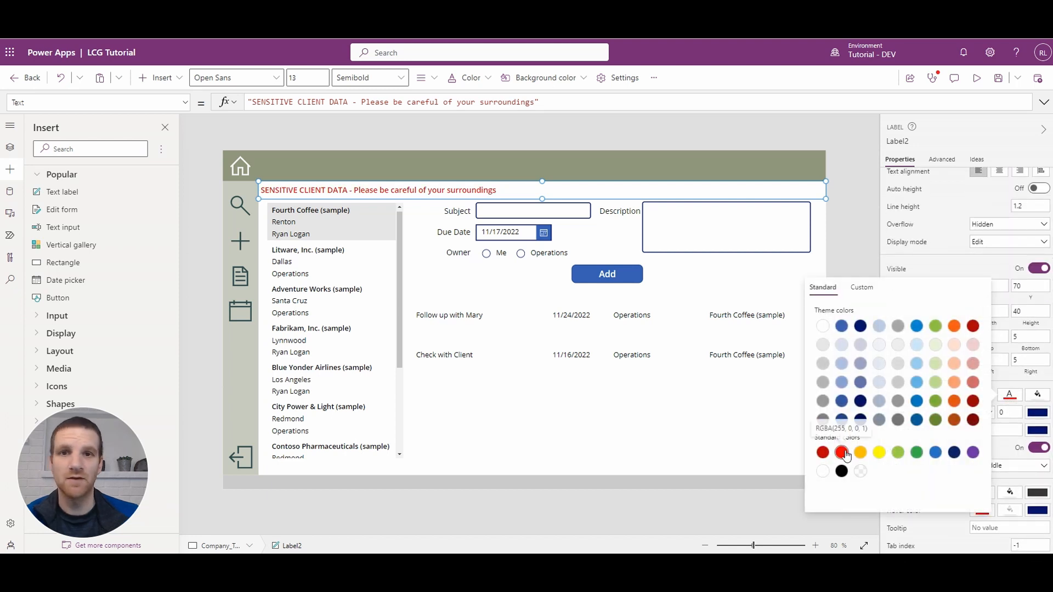
pyautogui.click(842, 452)
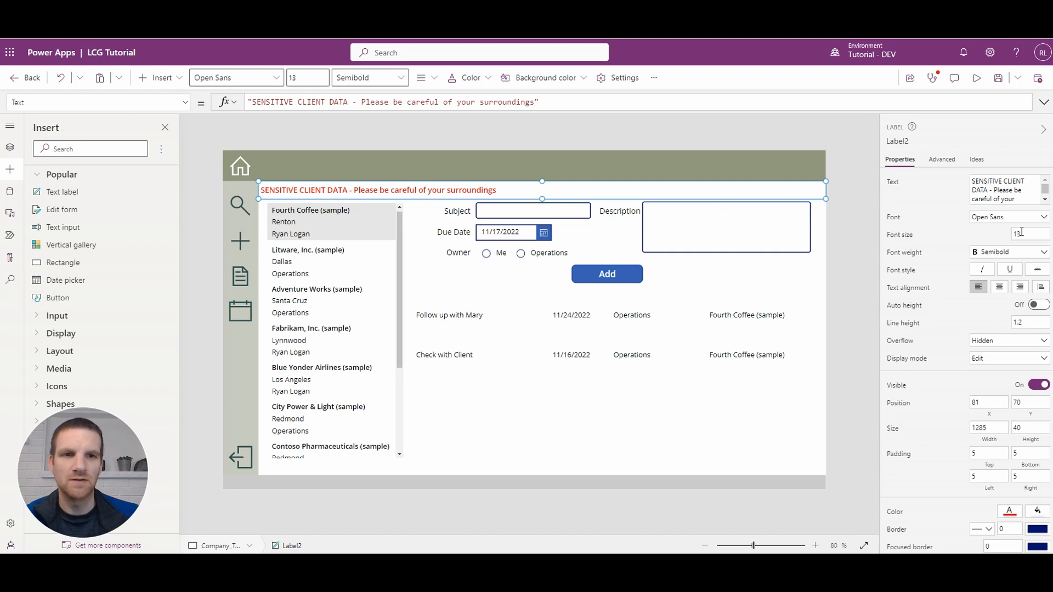
# Set the warning text to size 14 with the message repeated, and rename the label label_Marquee
pyautogui.write('14')
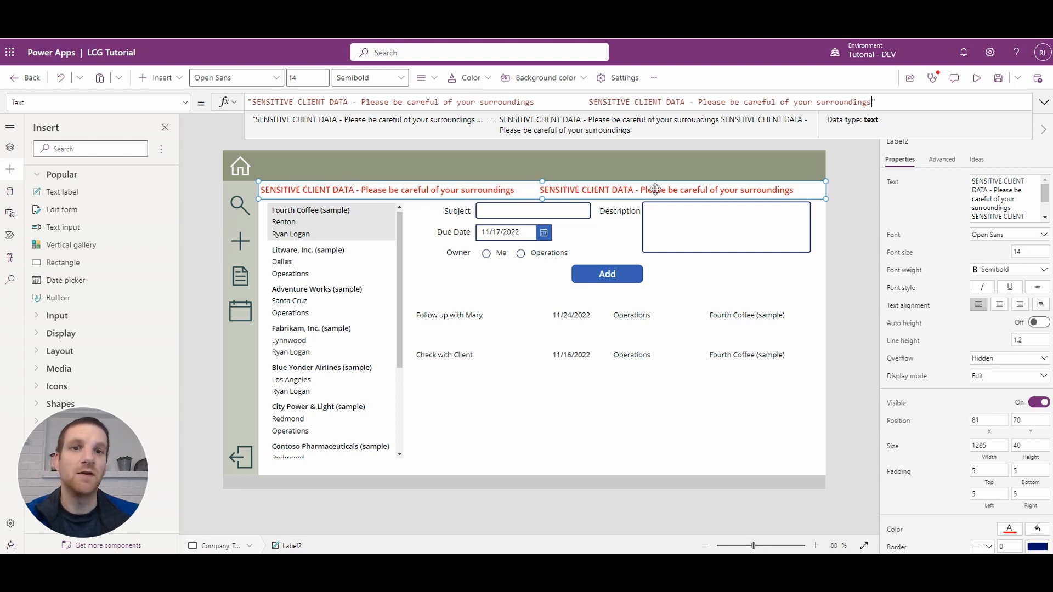
pyautogui.moveTo(702, 189)
pyautogui.write('"')
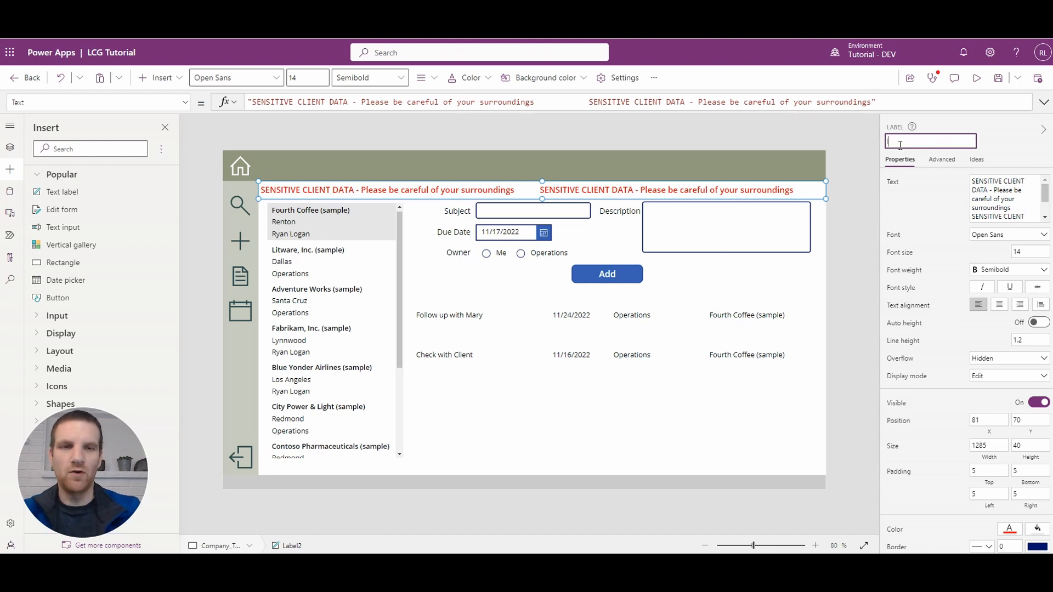
pyautogui.write('label_Marquee2')
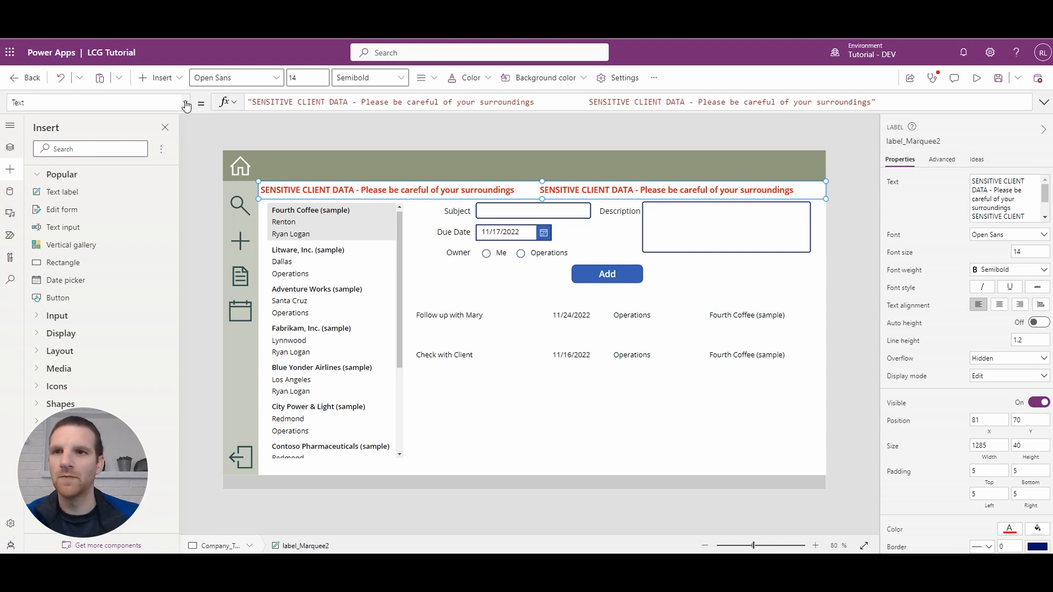
# Set label_Marquee2's X to label_Marquee1.X + Label_Marquee1.Width
pyautogui.click(187, 102)
pyautogui.write('X')
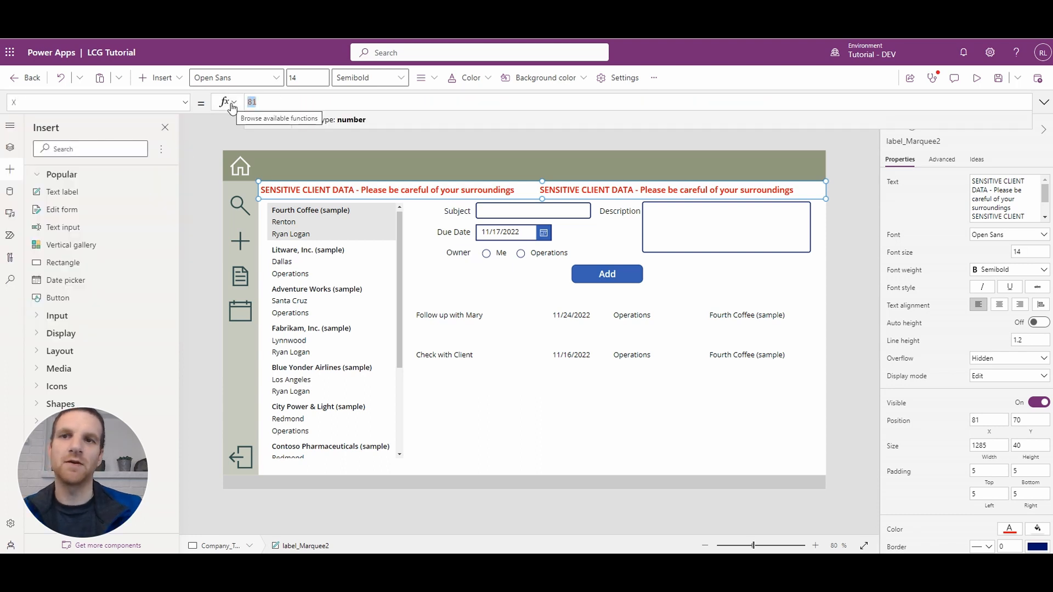
pyautogui.write('label_Marquee1.X')
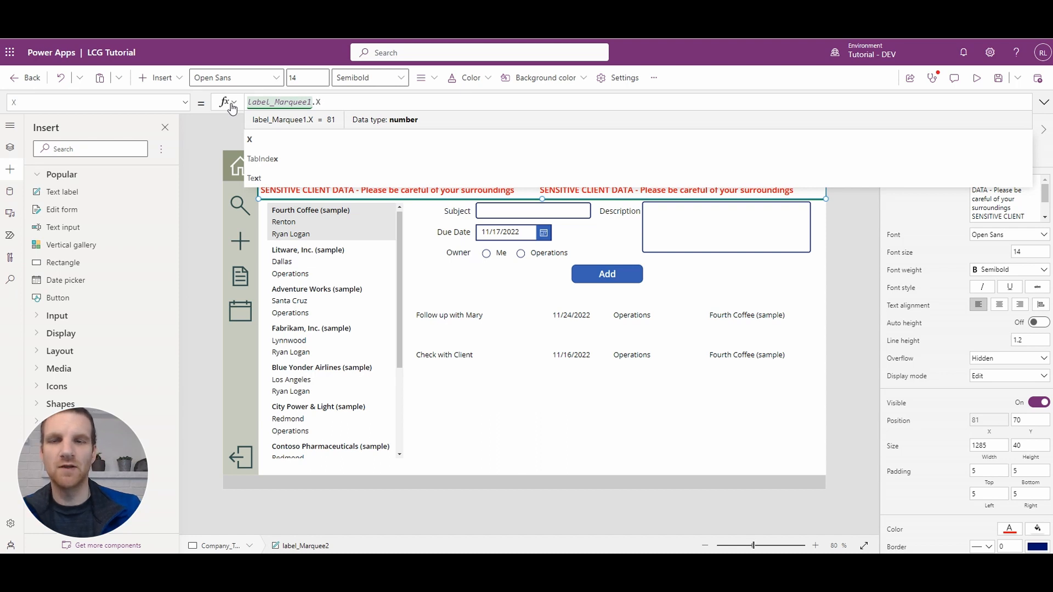
pyautogui.click(282, 102)
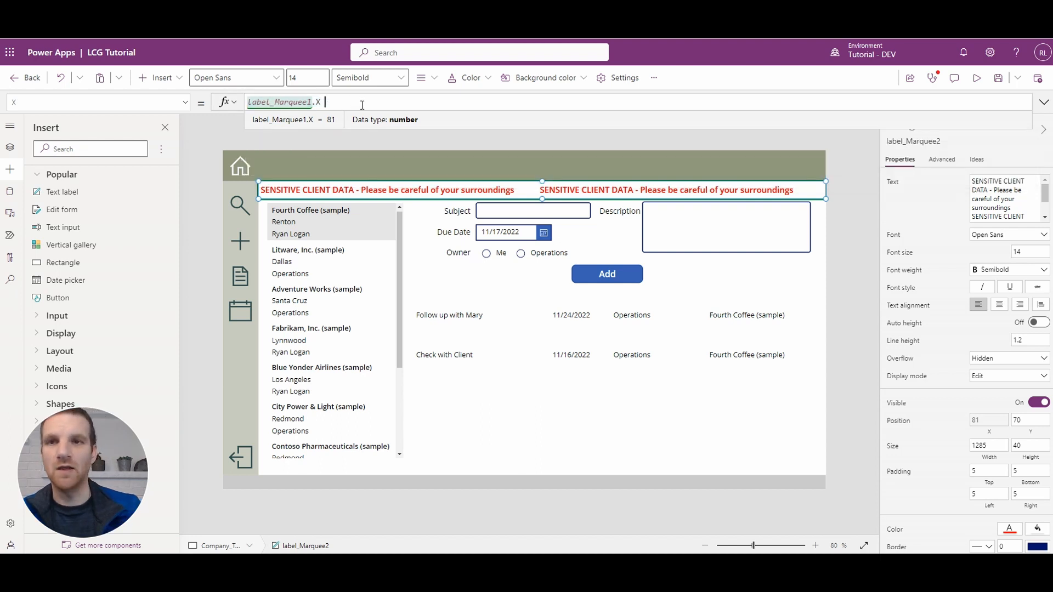
pyautogui.write('+ Label_Marquee1.Width')
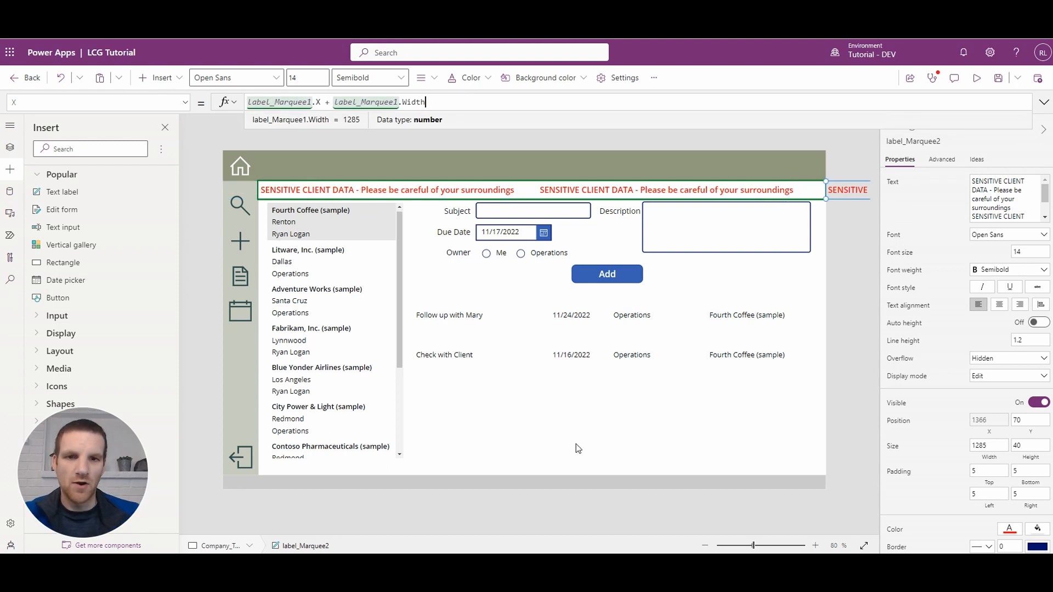
# Zoom out to check the second label past the right edge, then restore the magnification
pyautogui.click(705, 544)
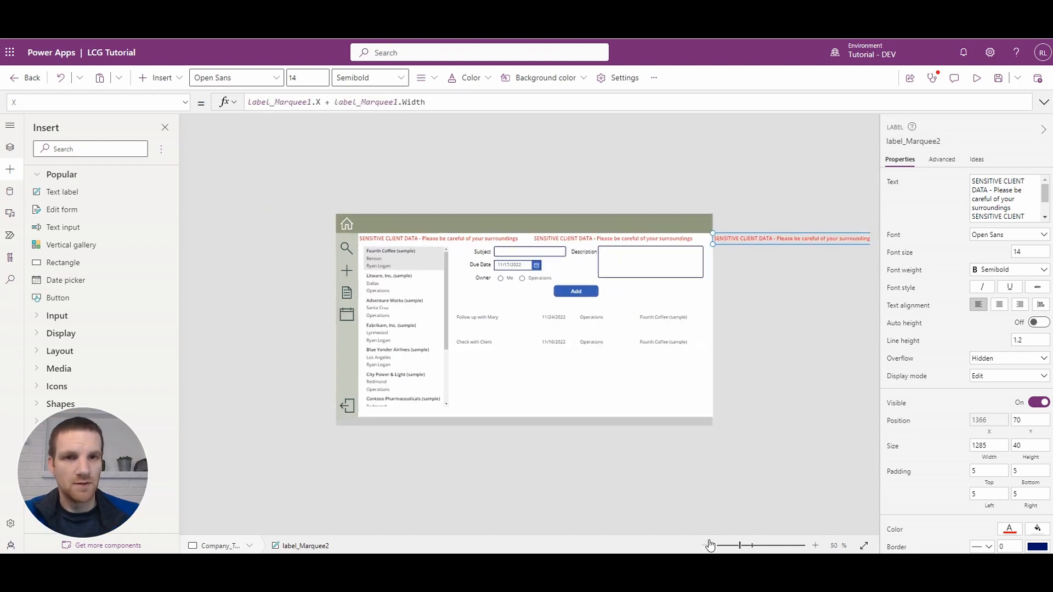
pyautogui.moveTo(822, 250)
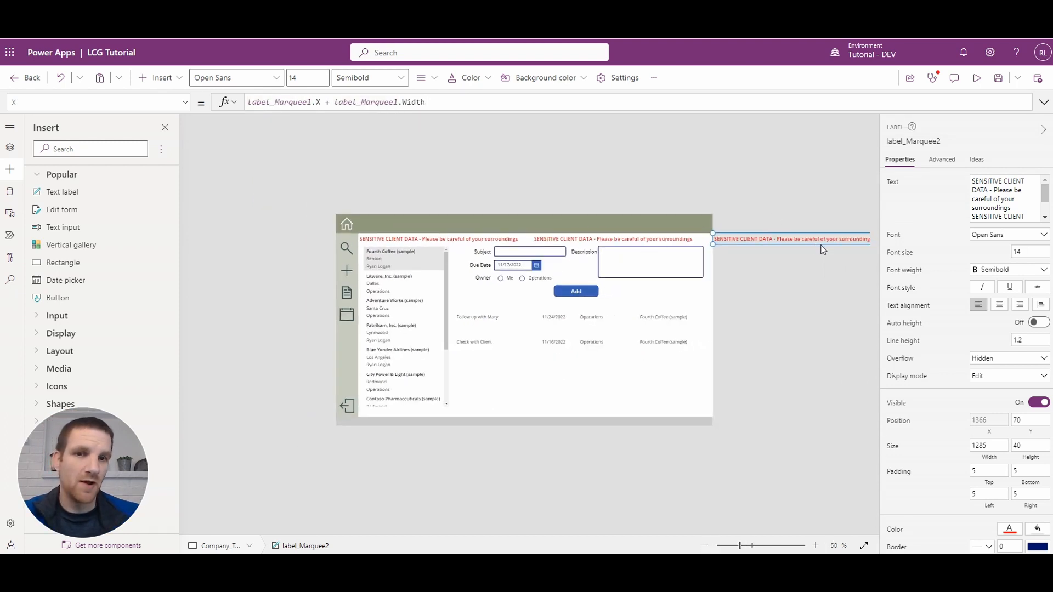
pyautogui.click(814, 545)
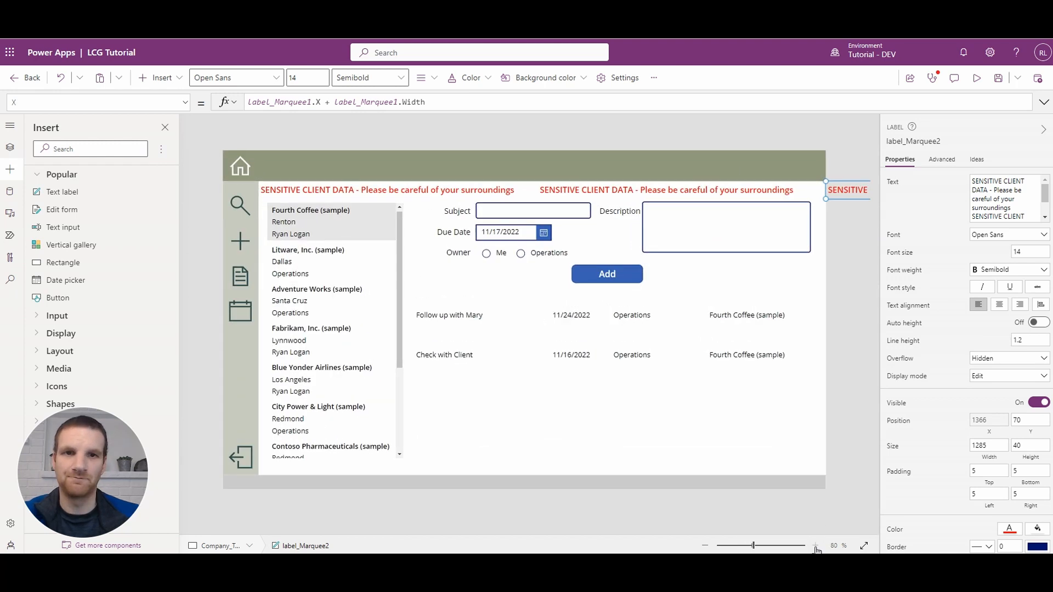
pyautogui.click(815, 545)
pyautogui.write('timer')
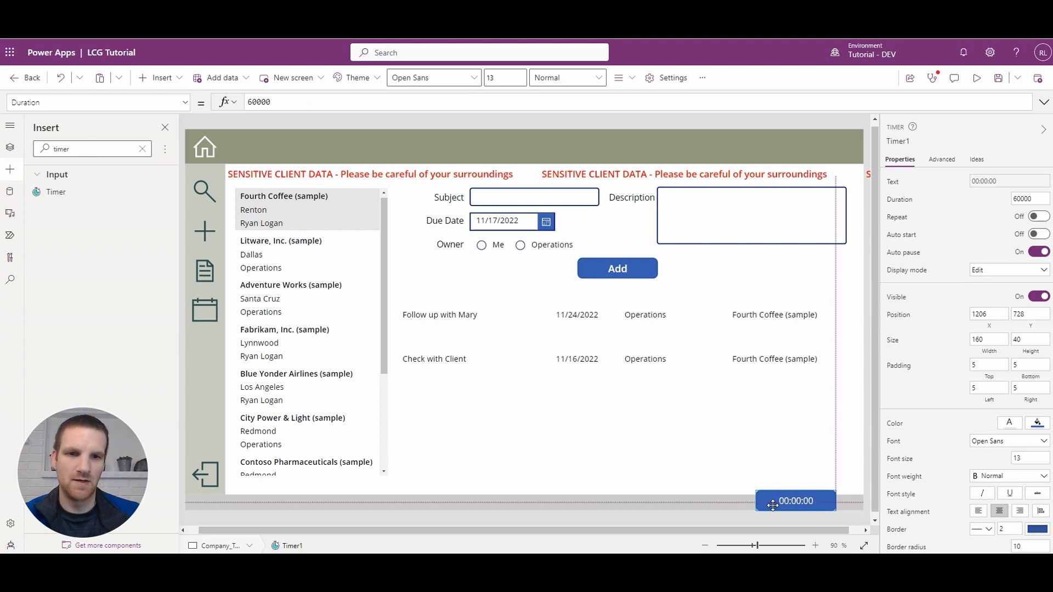
# Nudge the timer left along the bottom and rename it timer_Marquee
pyautogui.moveTo(796, 500); pyautogui.dragTo(772, 500)
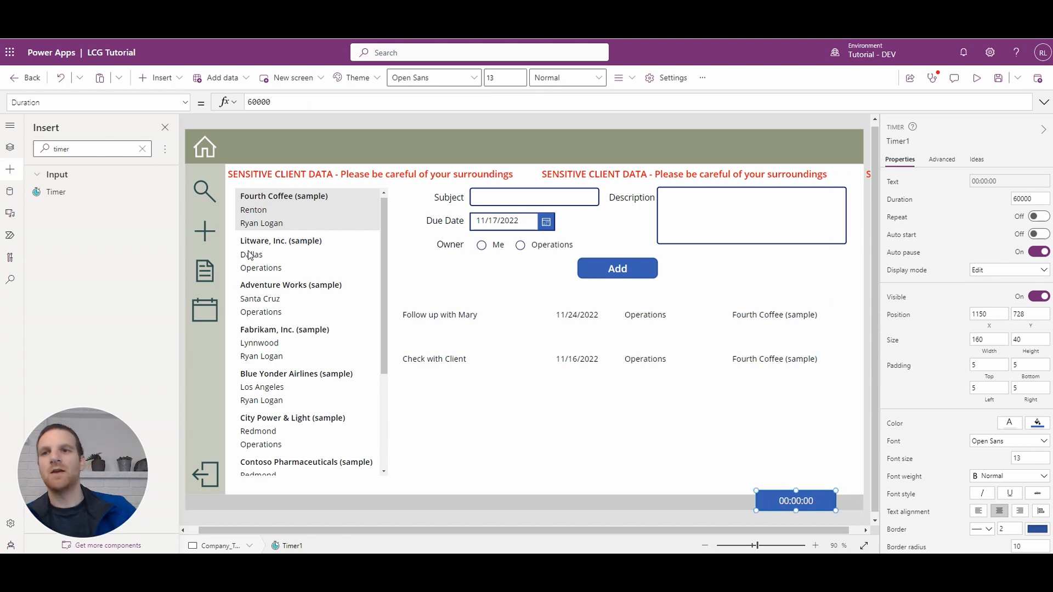
pyautogui.doubleClick(898, 142)
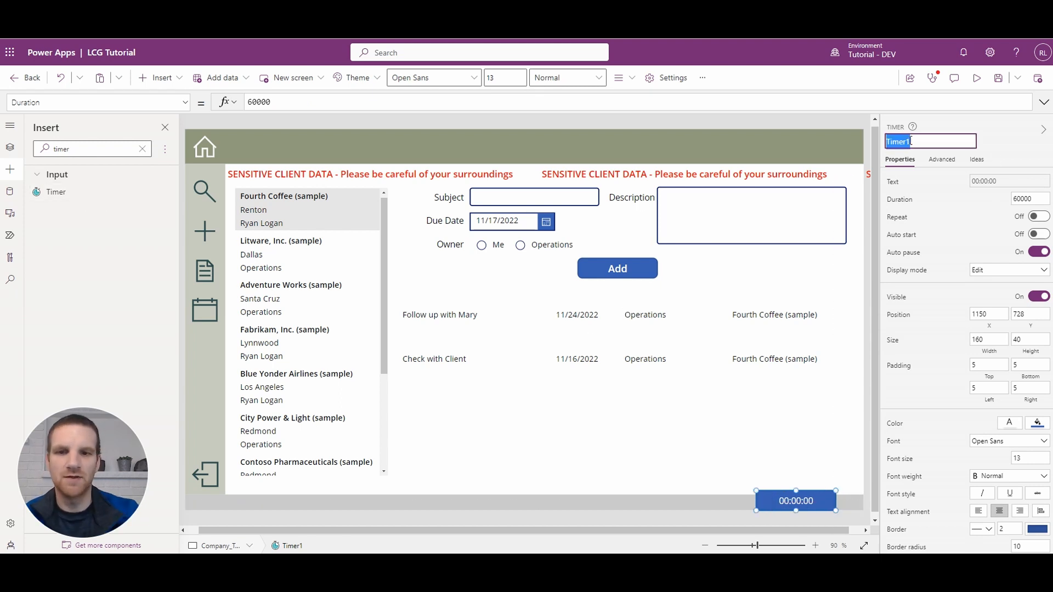
pyautogui.write('timer_Marquee')
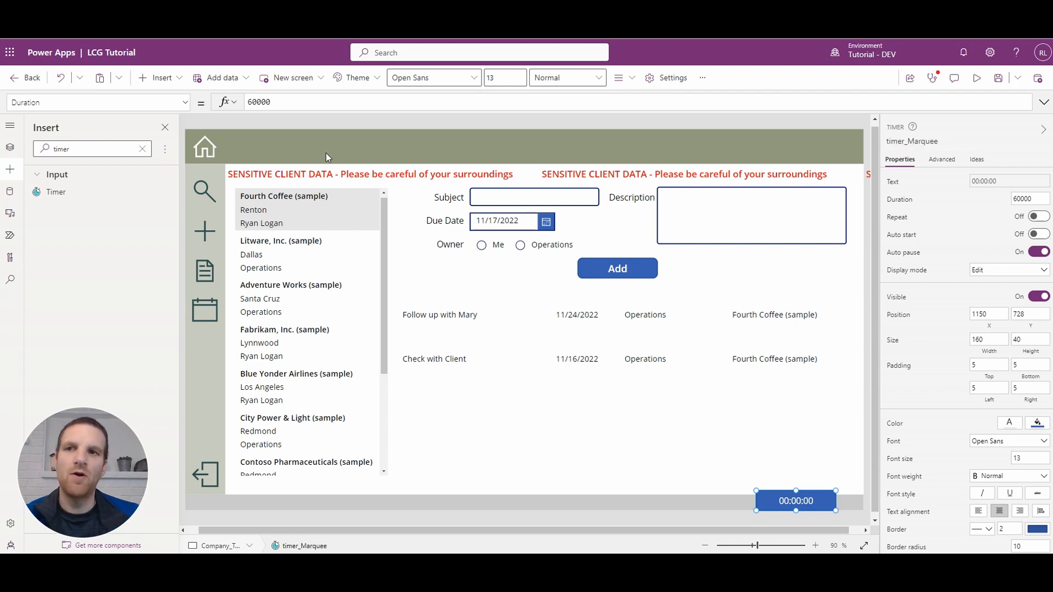
pyautogui.click(10, 147)
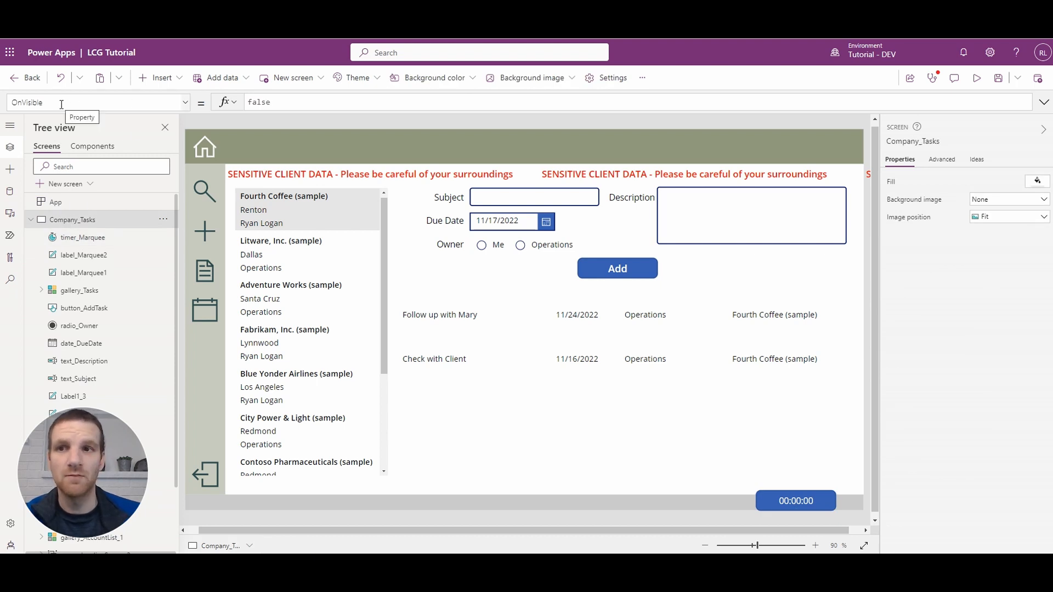
# Set Company_Tasks OnVisible to Set(startMarquee, true); then select timer_Marquee
pyautogui.write('Set(startMarquee, true);')
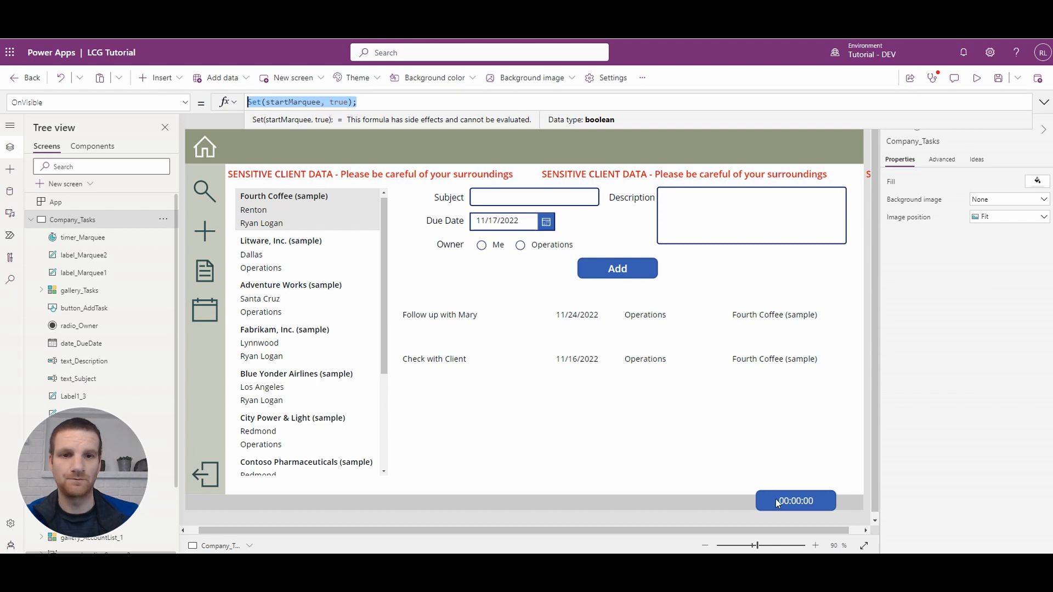
pyautogui.click(795, 500)
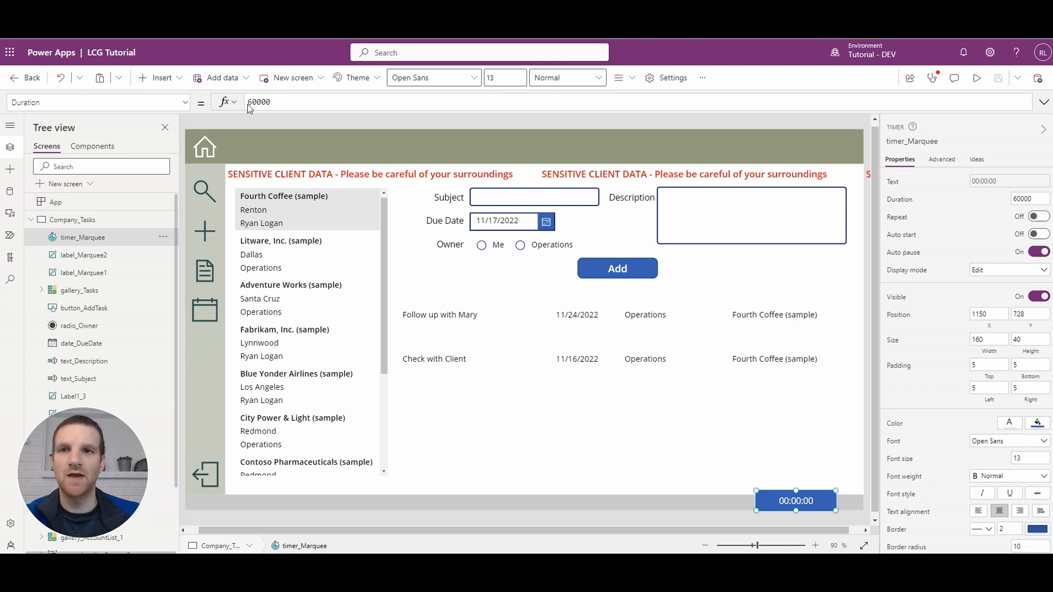
# Set timer_Marquee's Duration to 30000
pyautogui.click(259, 101)
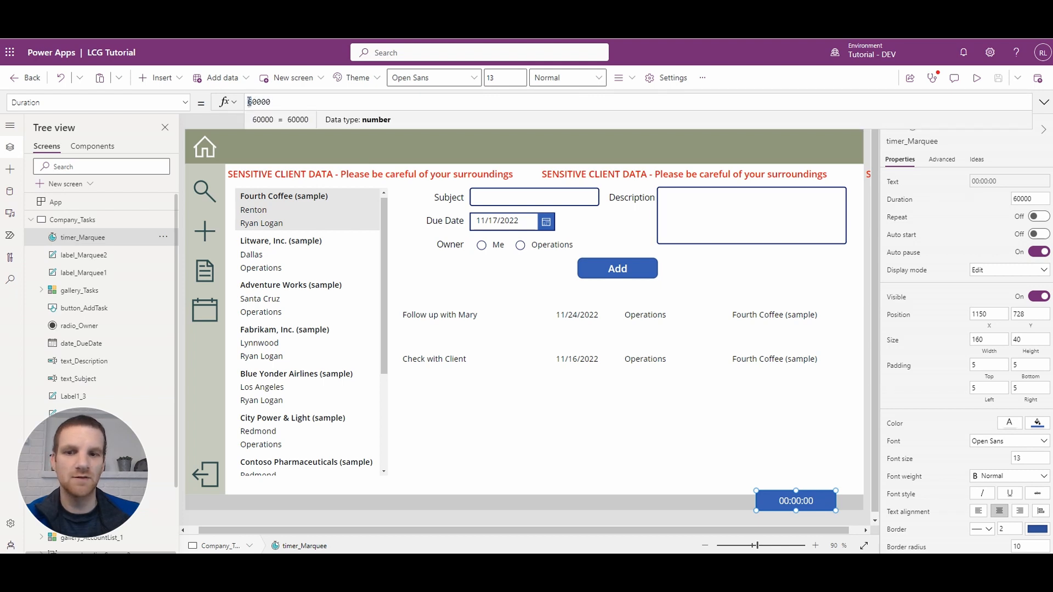
pyautogui.write('30000')
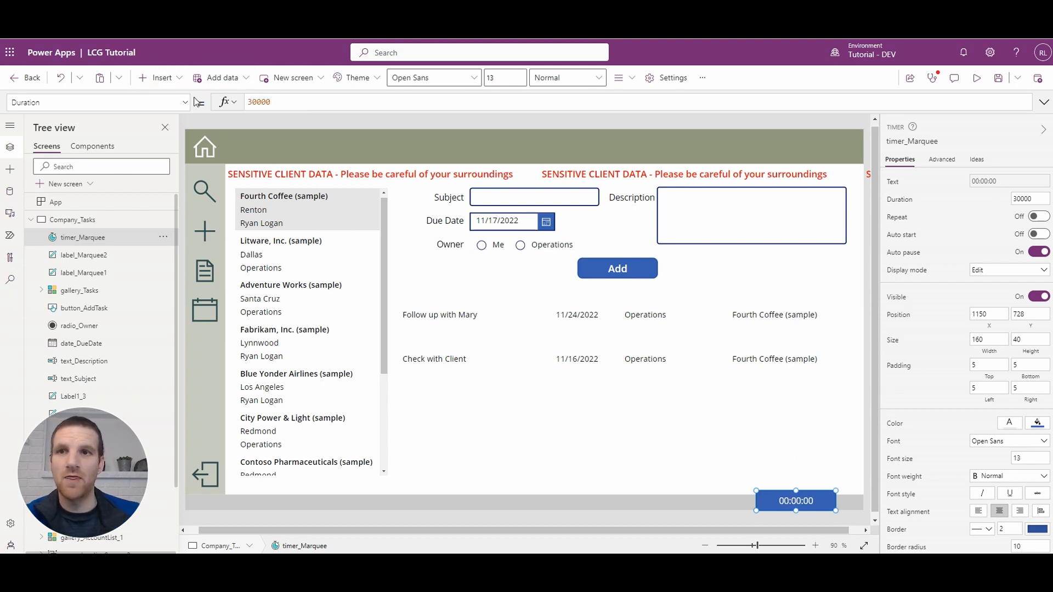
# Set timer_Marquee's AutoStart to startMarquee
pyautogui.click(98, 102)
pyautogui.write('AutoStart')
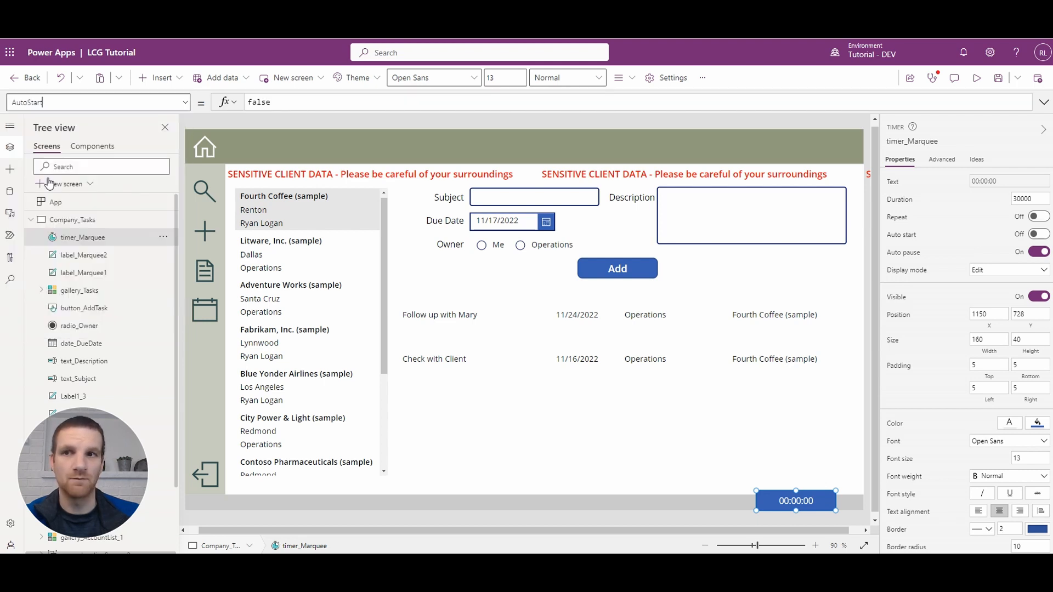
pyautogui.click(259, 102)
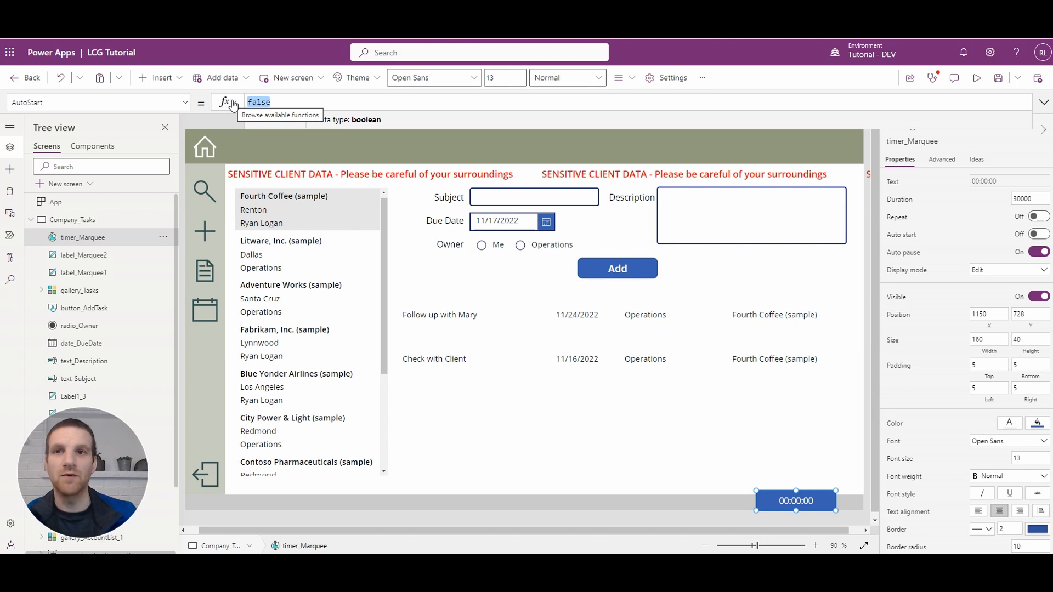
pyautogui.write('startMarquee')
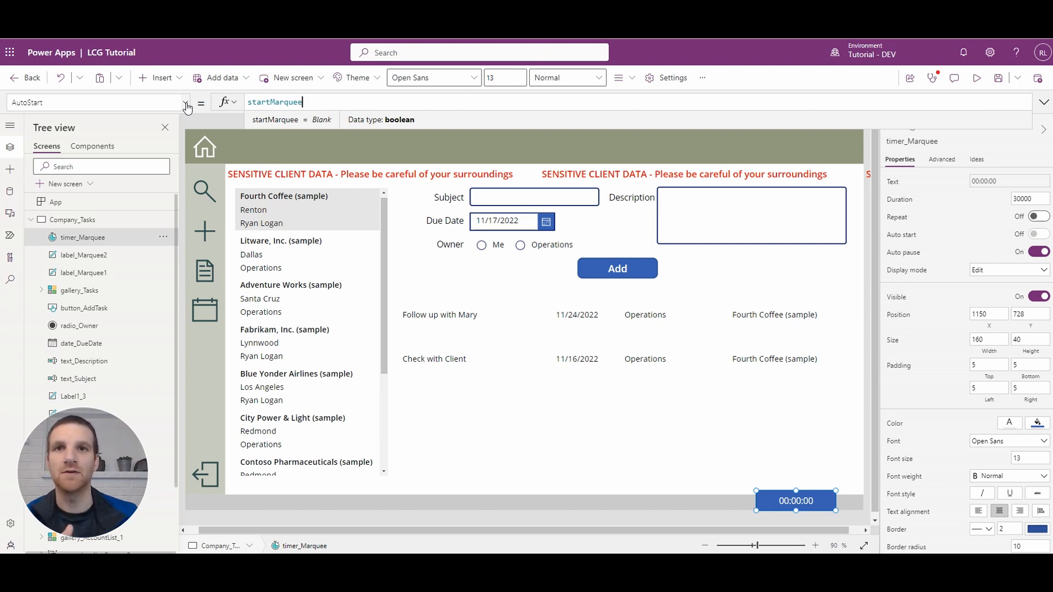
pyautogui.click(187, 102)
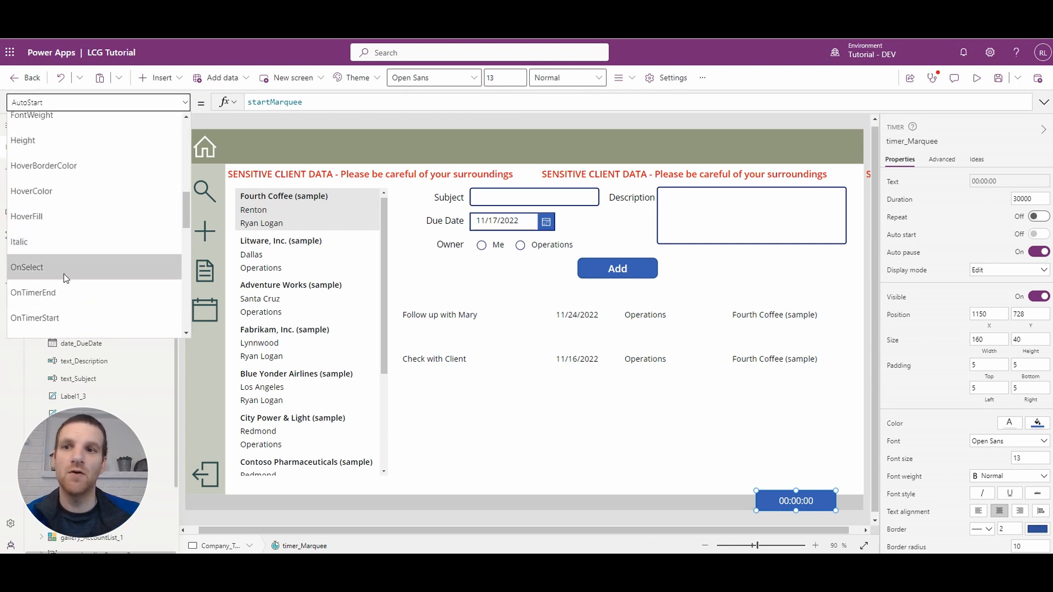
# Set timer_Marquee's OnTimerEnd to Set(startMarquee, false);
pyautogui.click(33, 291)
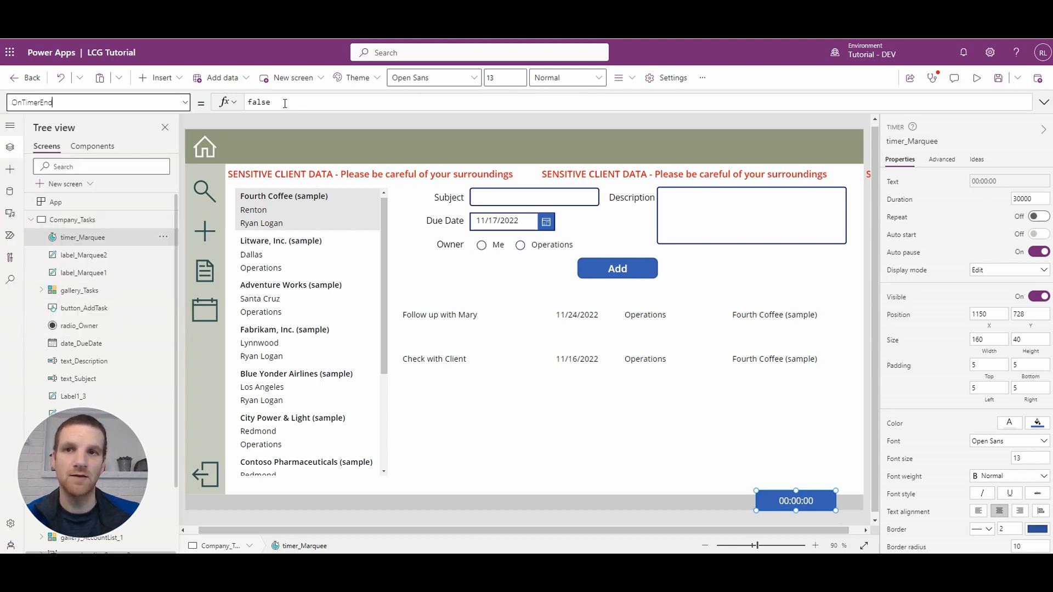
pyautogui.write('Set(startMarquee, true);')
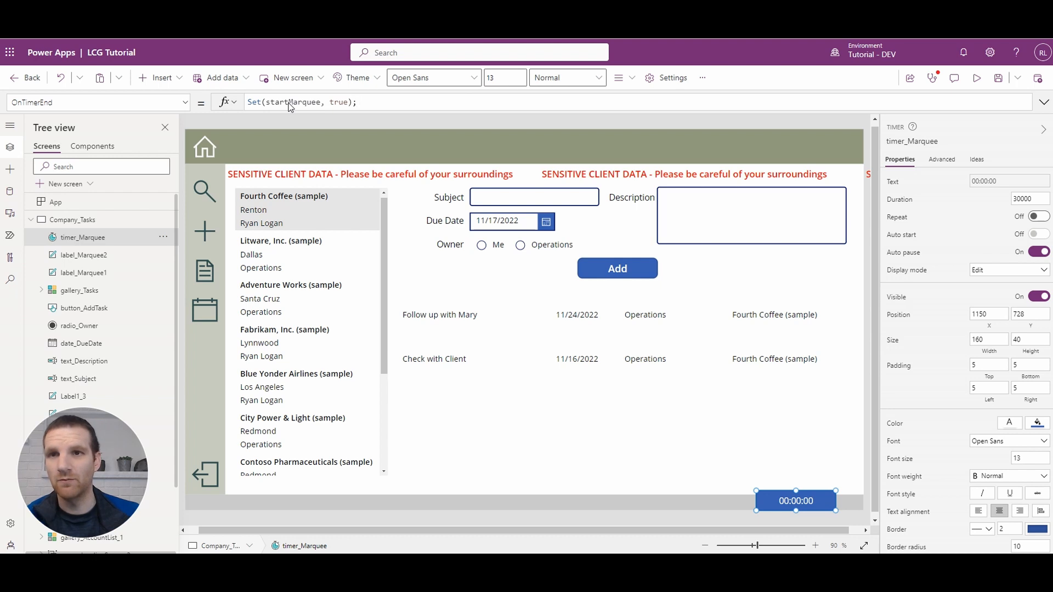
pyautogui.moveTo(332, 104)
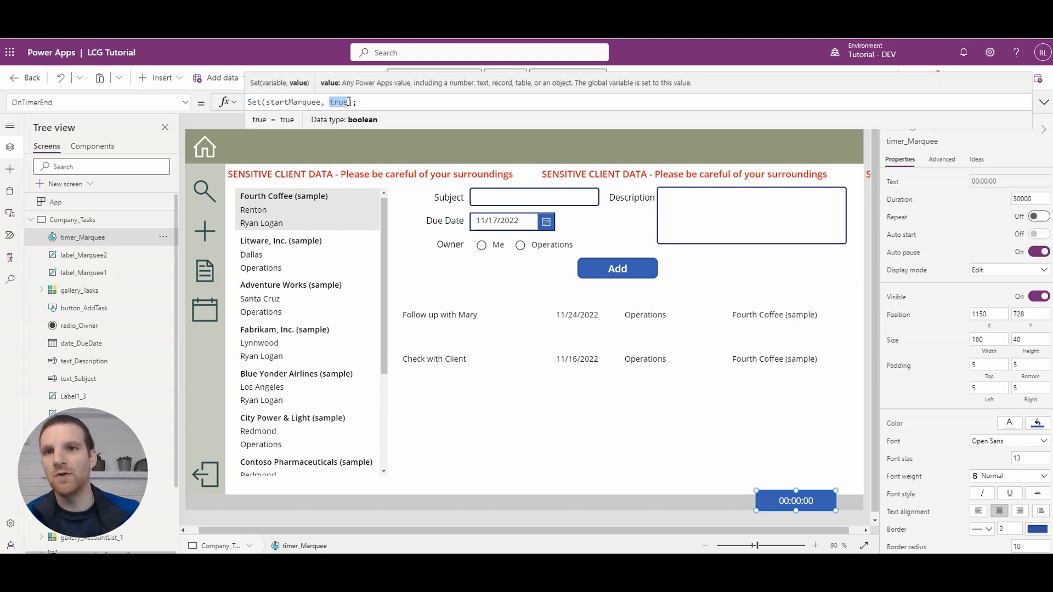
pyautogui.write('false')
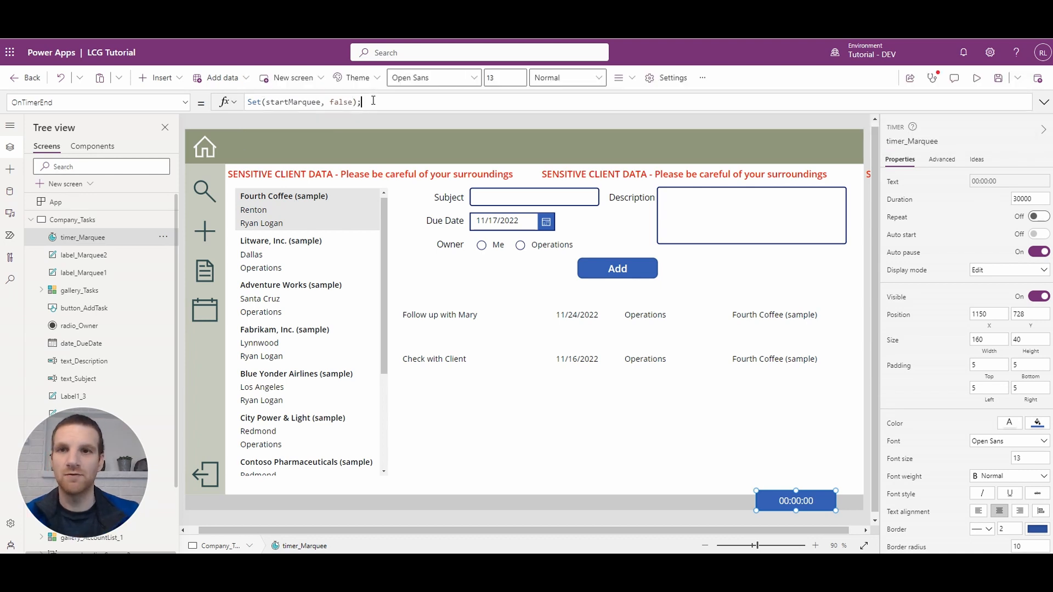
pyautogui.write('Set(startMarquee, true);')
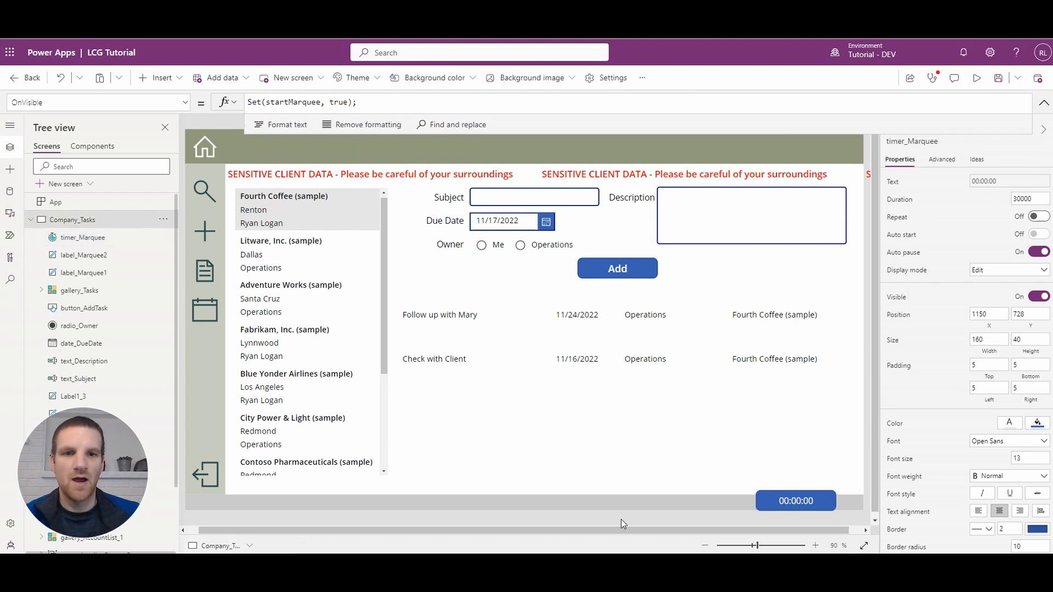
pyautogui.click(72, 220)
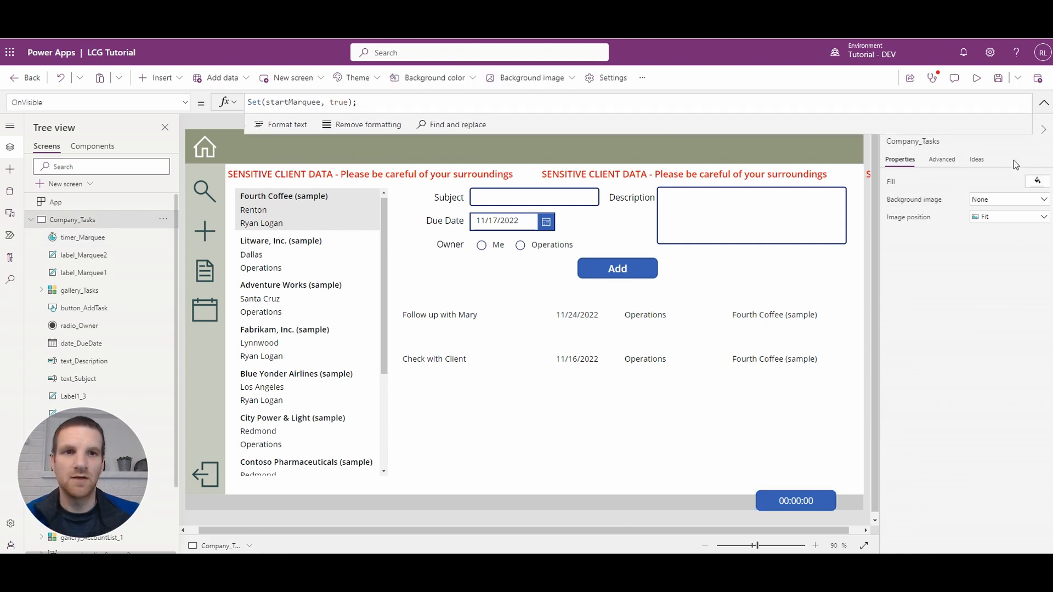
pyautogui.moveTo(977, 78)
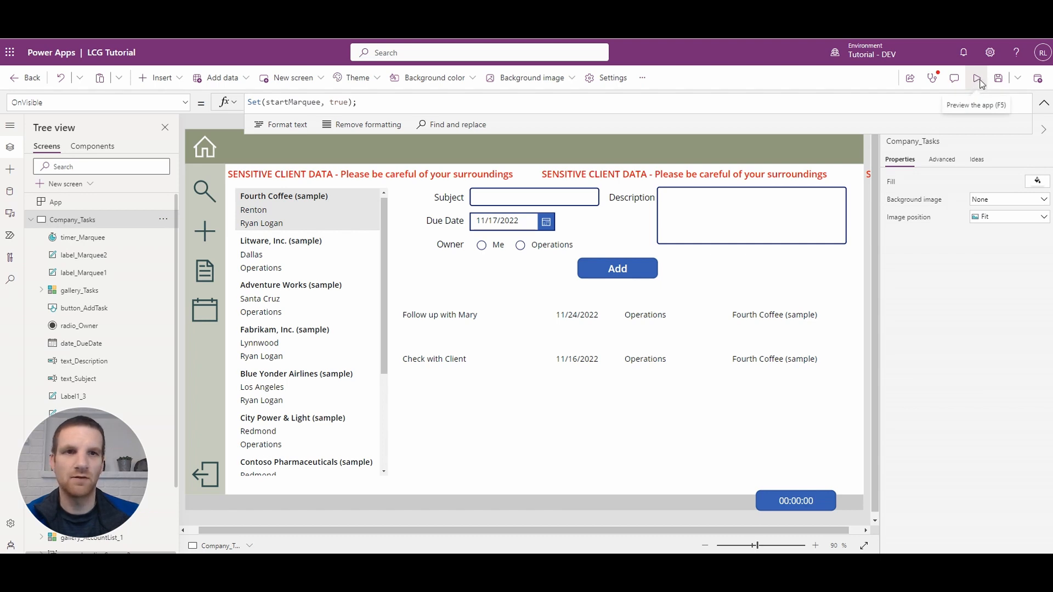
pyautogui.click(979, 77)
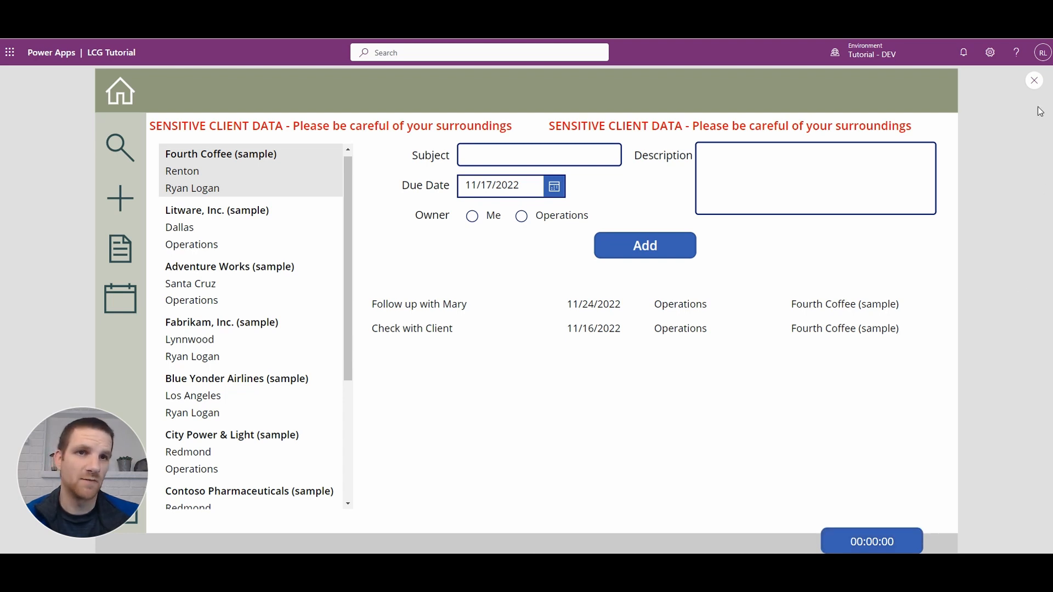
pyautogui.click(1033, 80)
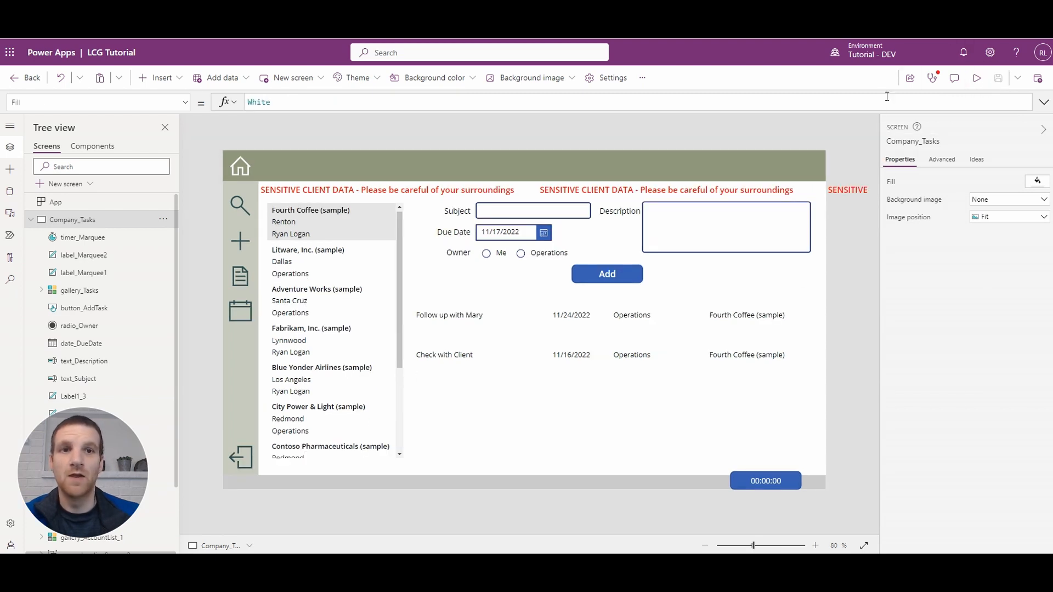
pyautogui.moveTo(976, 78)
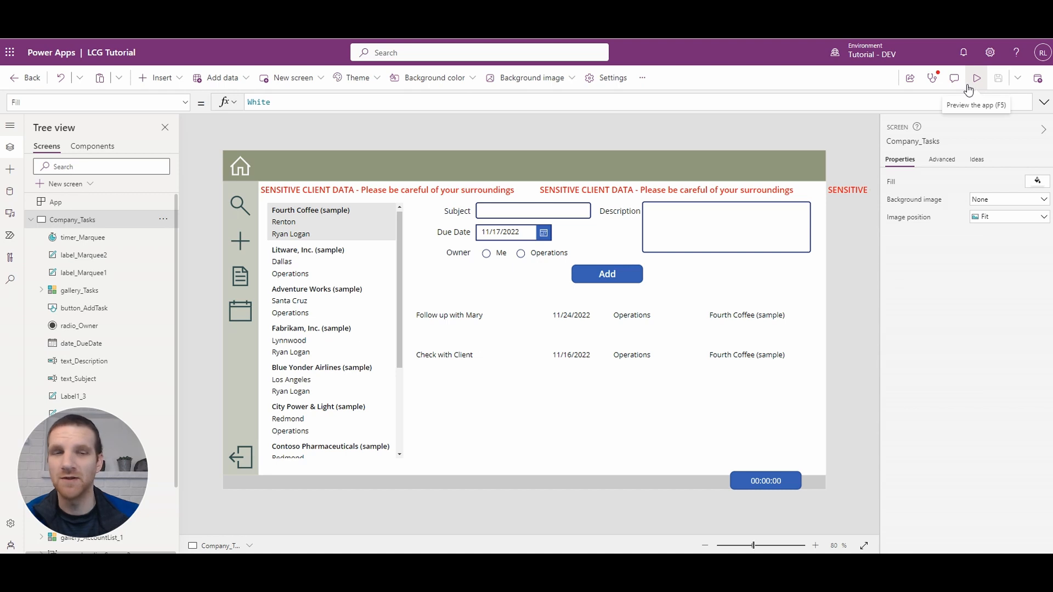
pyautogui.click(976, 77)
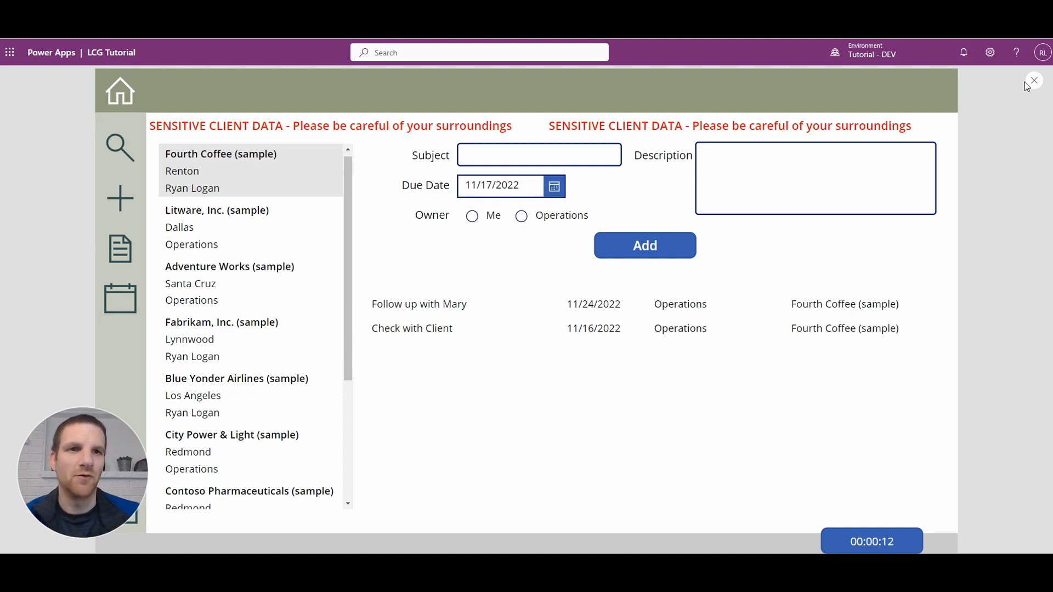
pyautogui.click(1033, 80)
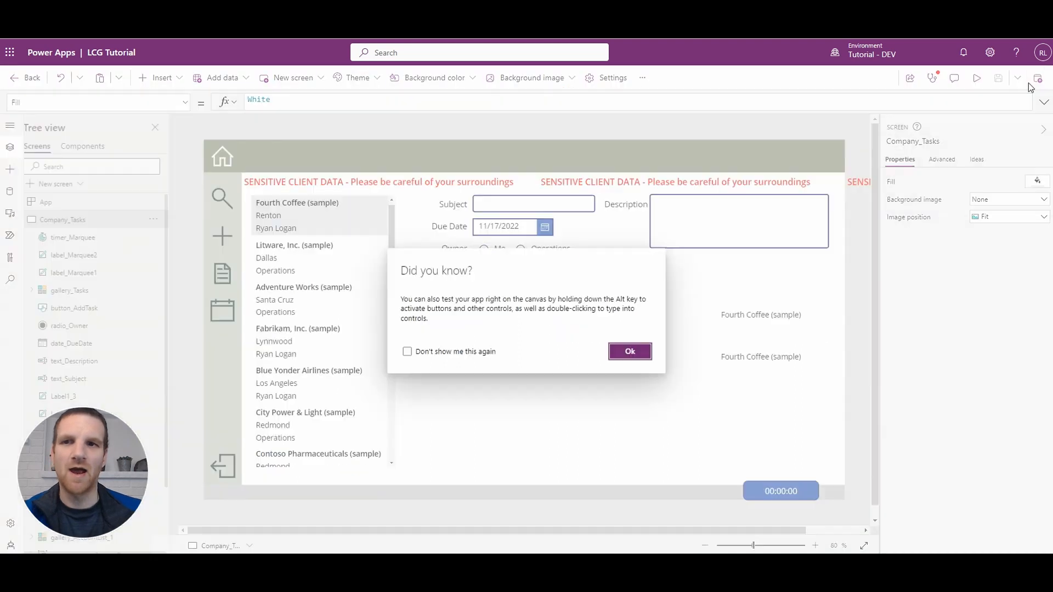
pyautogui.click(629, 350)
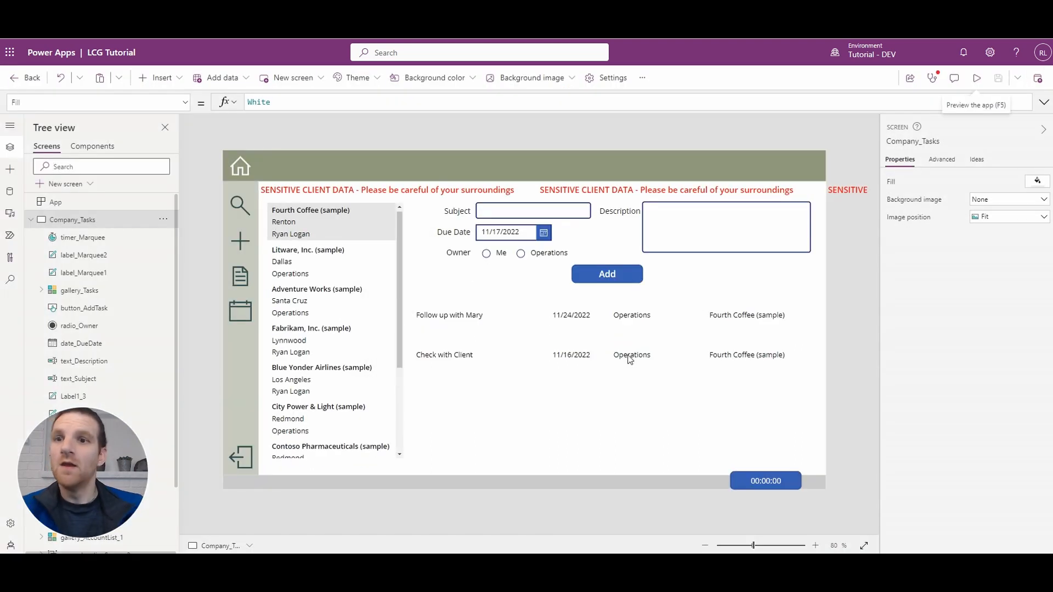
pyautogui.moveTo(208, 254)
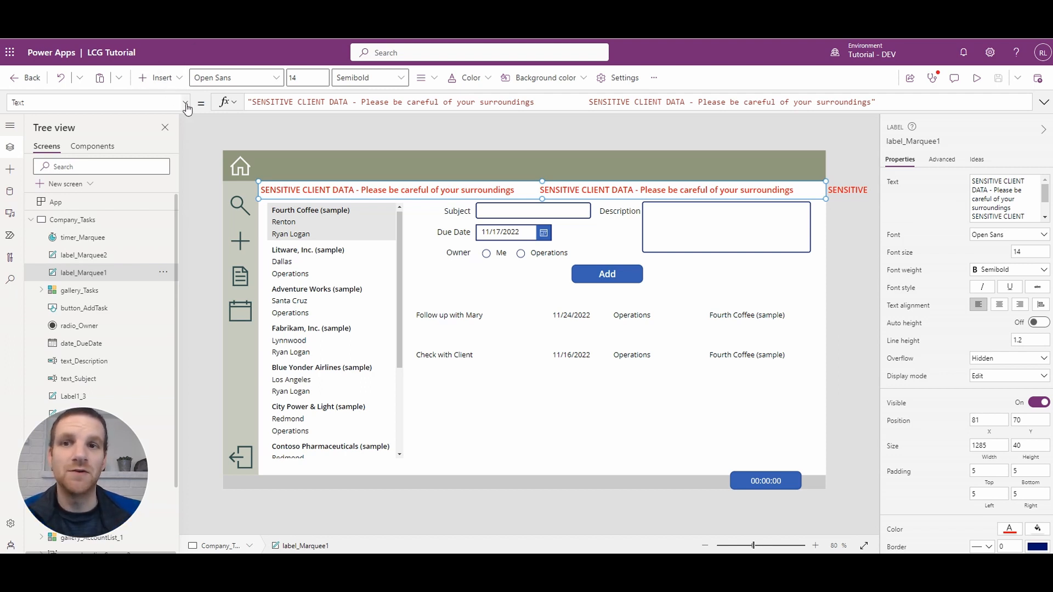
# Begin label_Marquee1's X formula as 81 - (1285 * ...)
pyautogui.click(186, 102)
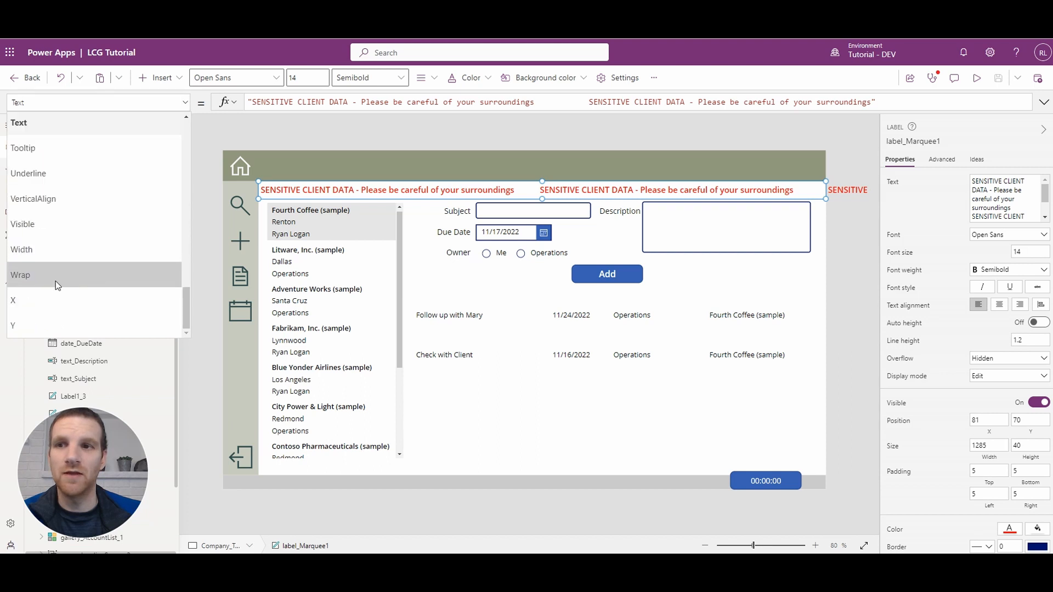
pyautogui.click(10, 145)
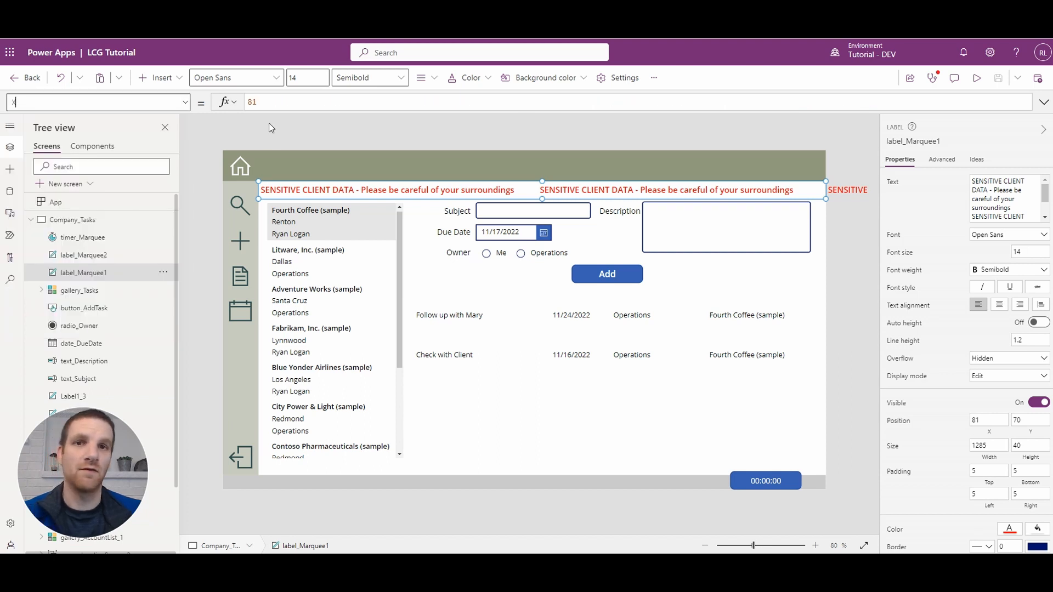
pyautogui.click(268, 101)
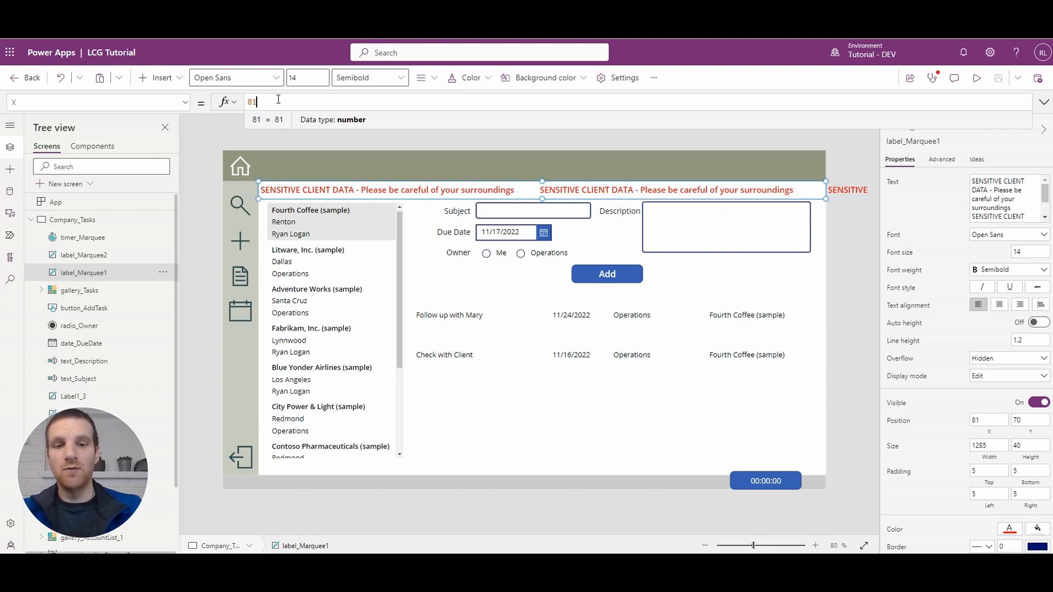
pyautogui.write('- (')
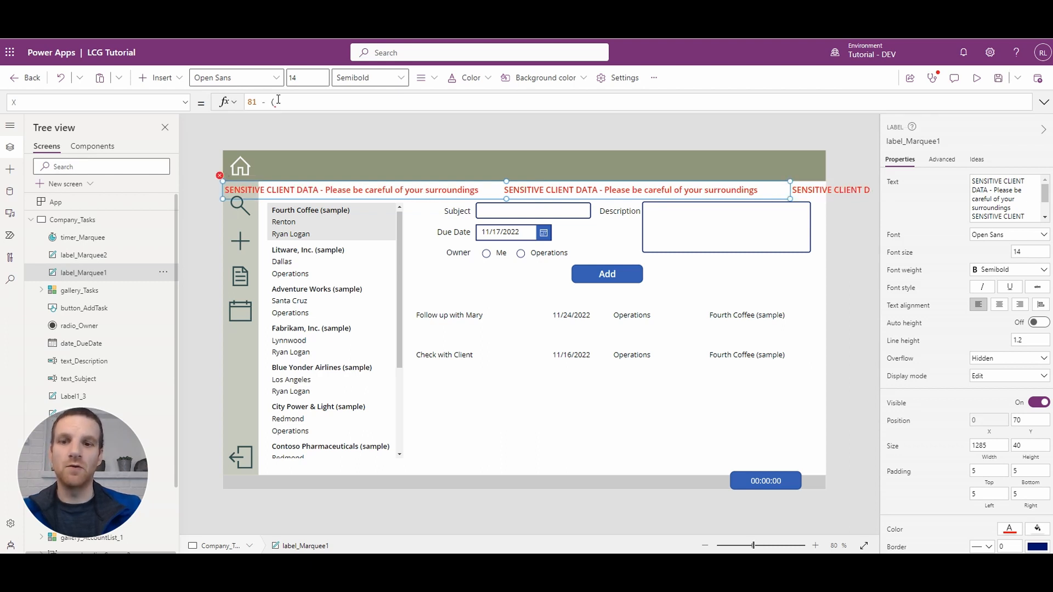
pyautogui.write('128')
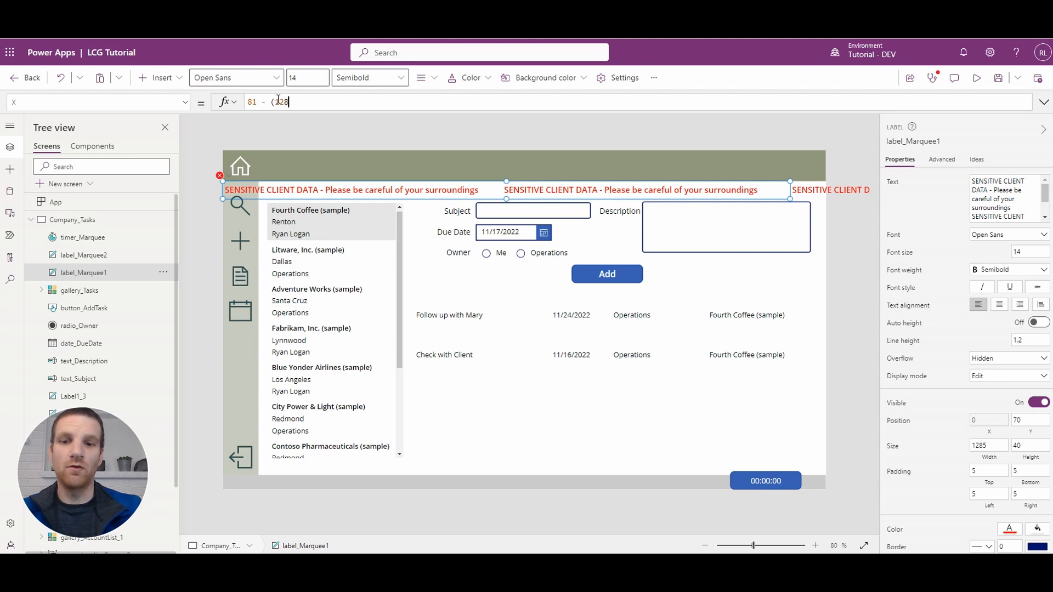
pyautogui.write('1285')
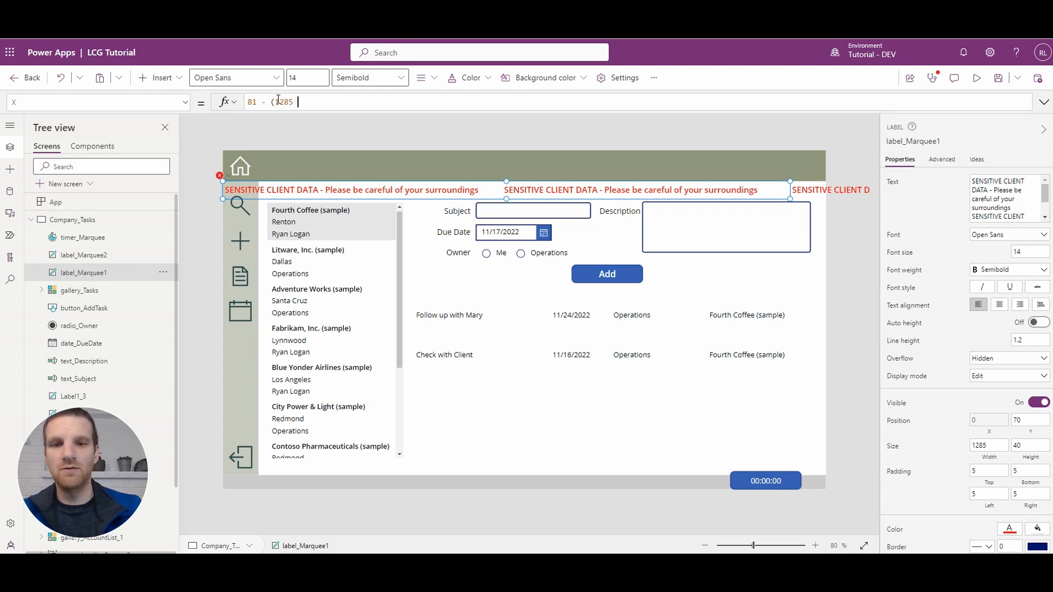
pyautogui.write('*')
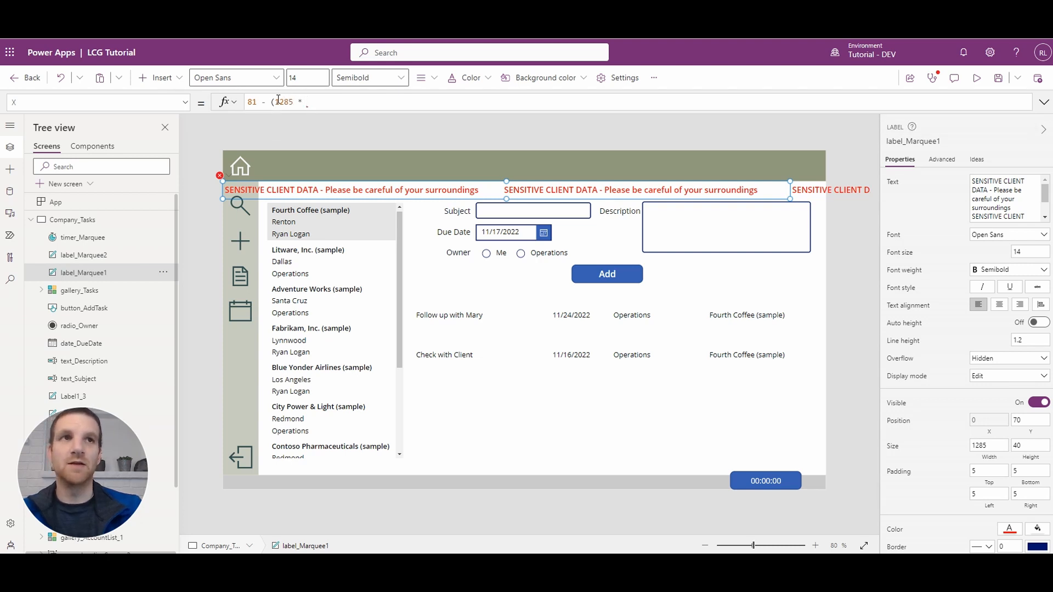
# Complete the X formula with timer_Marquee.Value / timer_Marquee.Duration
pyautogui.write('timer_Ma')
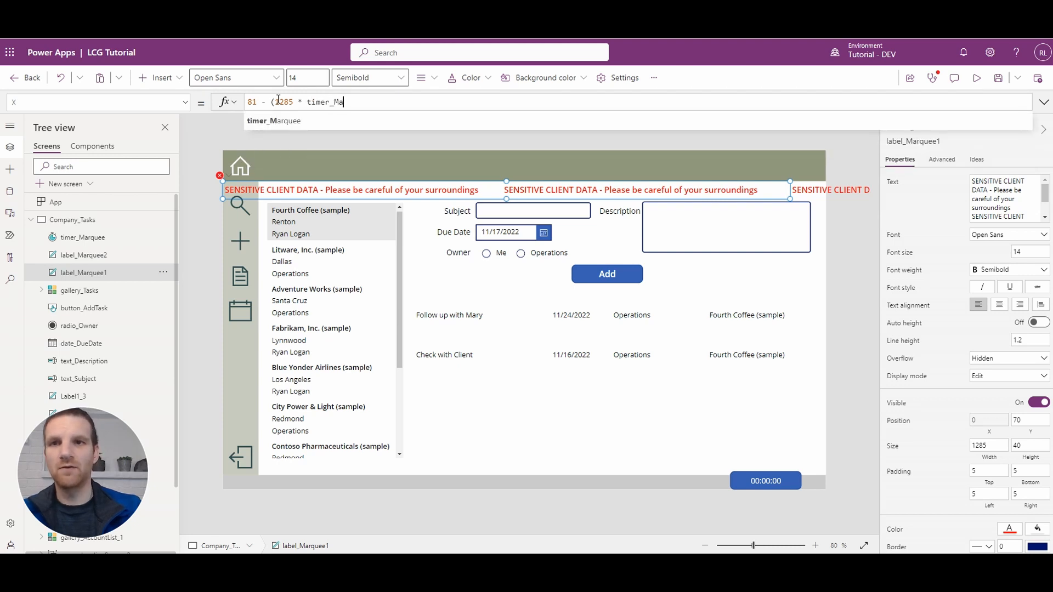
pyautogui.press('Tab')
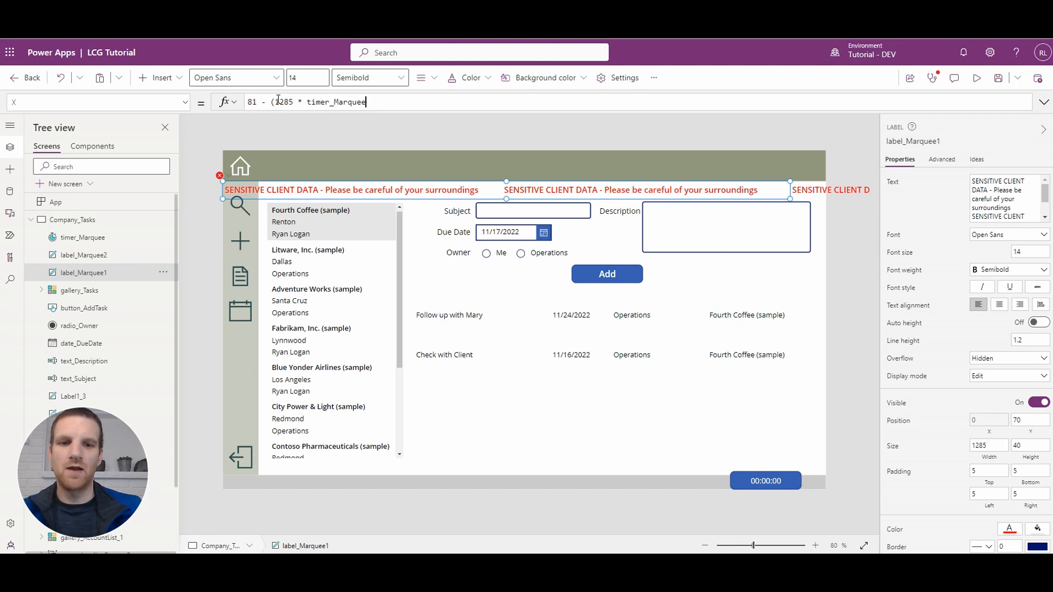
pyautogui.write('.Value')
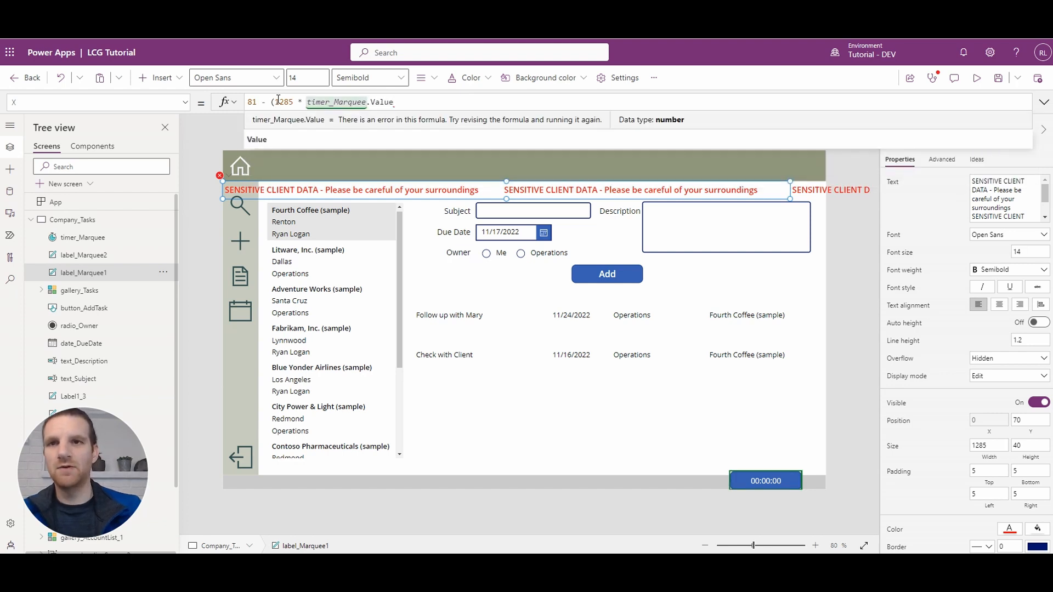
pyautogui.write('/')
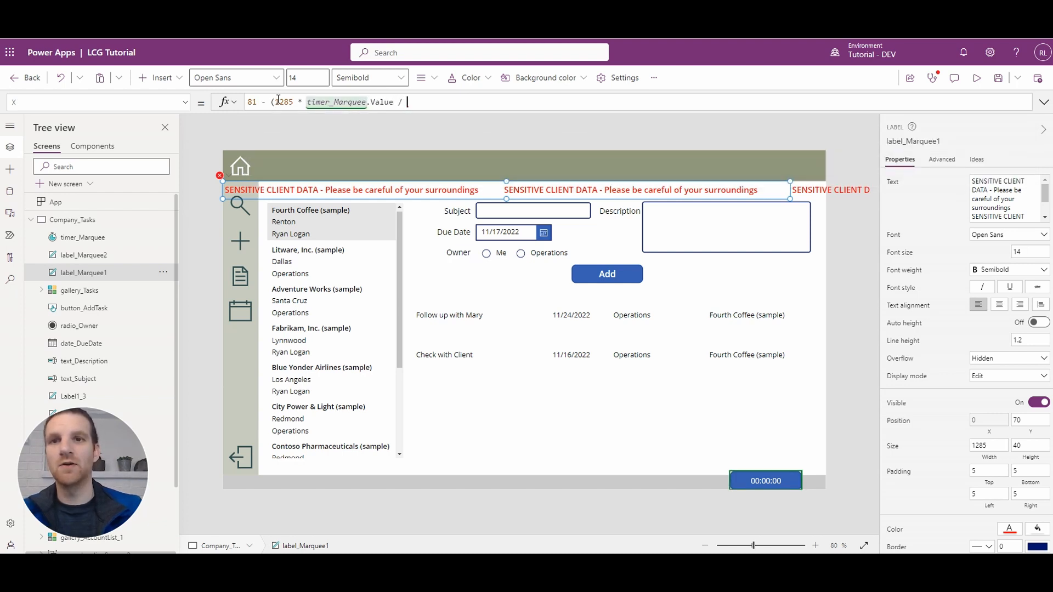
pyautogui.write('timer_Marquee.Duration)')
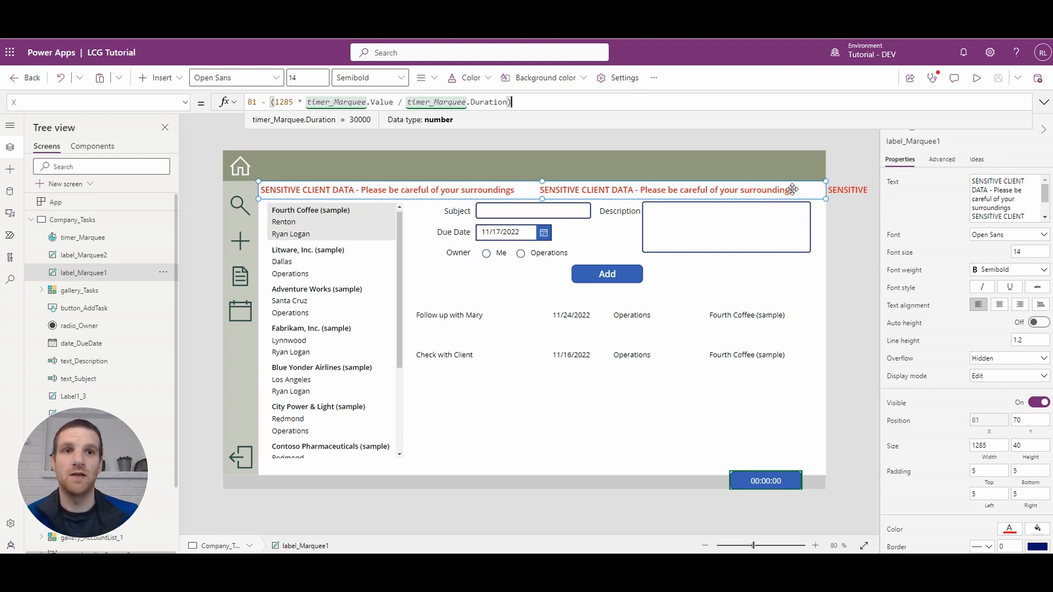
pyautogui.moveTo(796, 158)
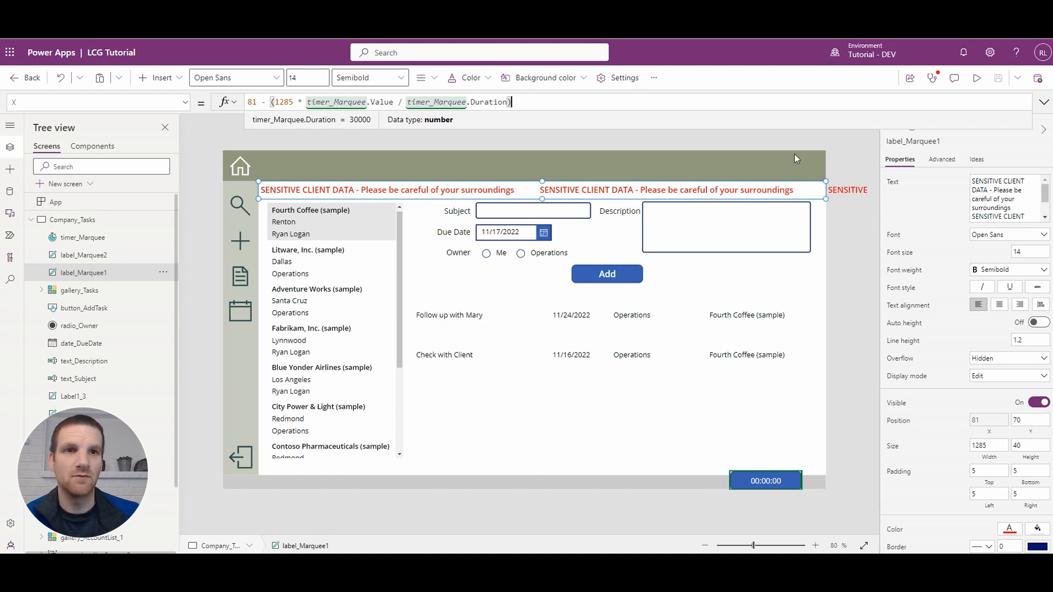
pyautogui.click(976, 78)
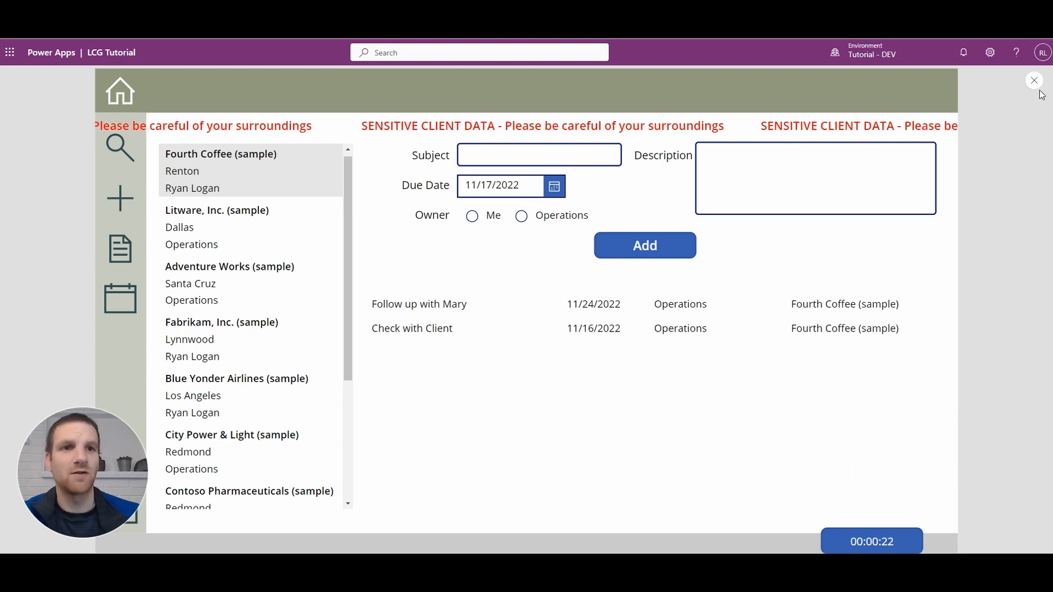
pyautogui.click(1034, 80)
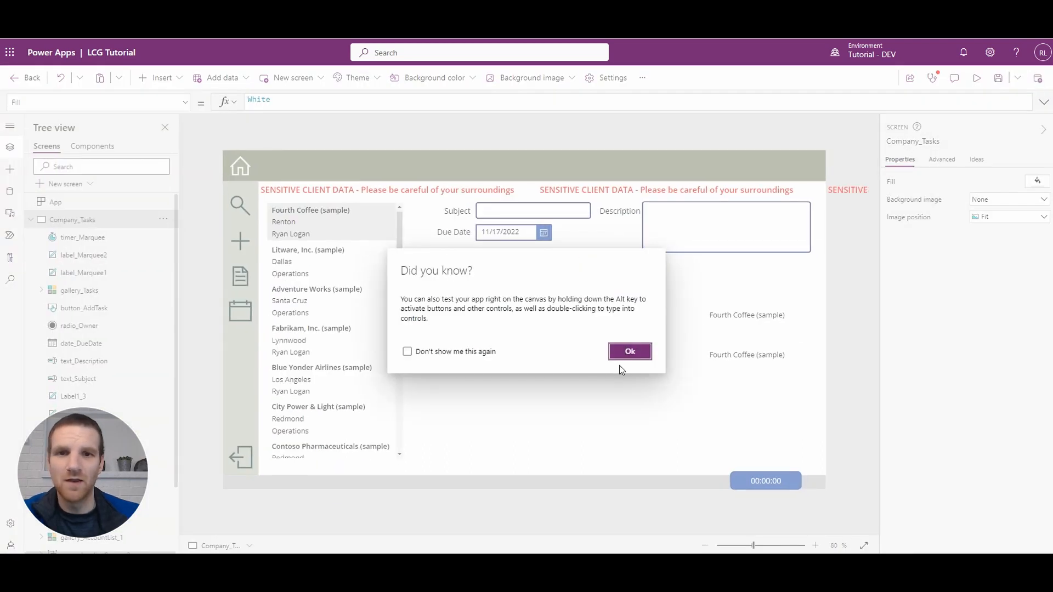
pyautogui.click(629, 350)
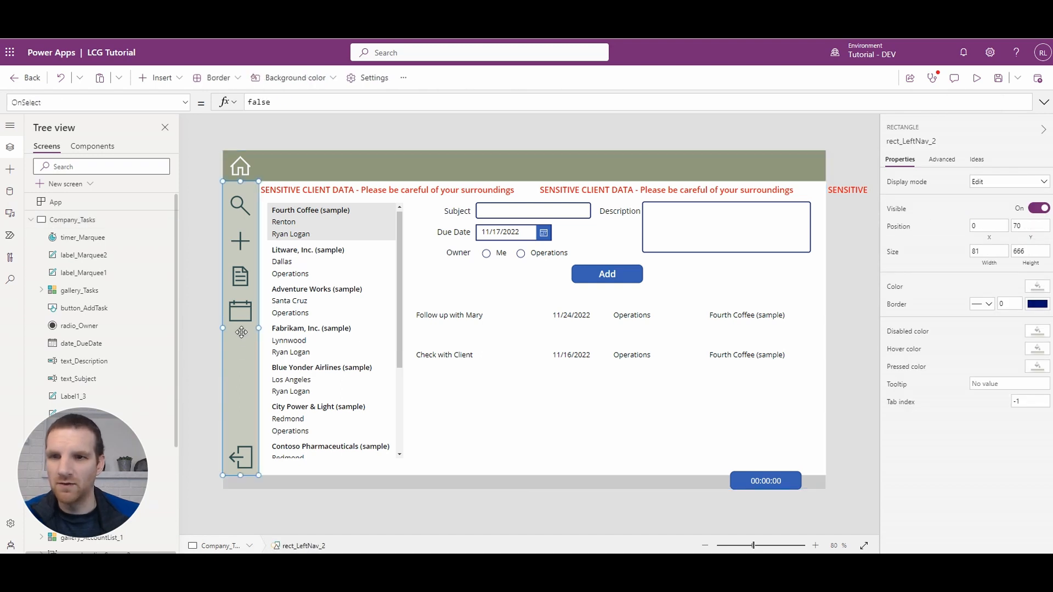
# Search the Tree view for 'icon' and bring group_Icons_2 to the front above the marquee
pyautogui.scroll(-3)
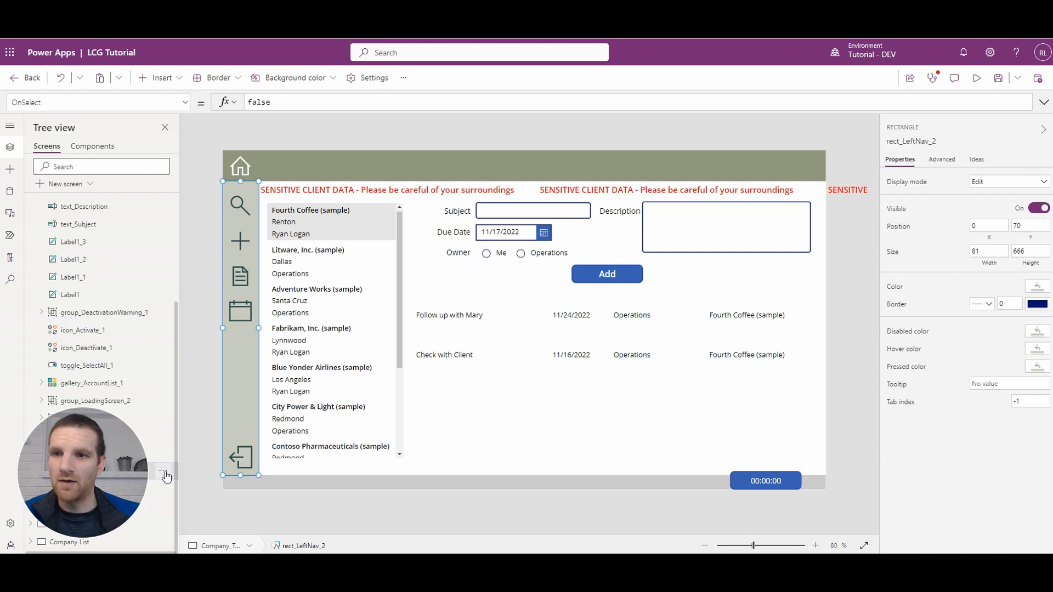
pyautogui.moveTo(169, 479)
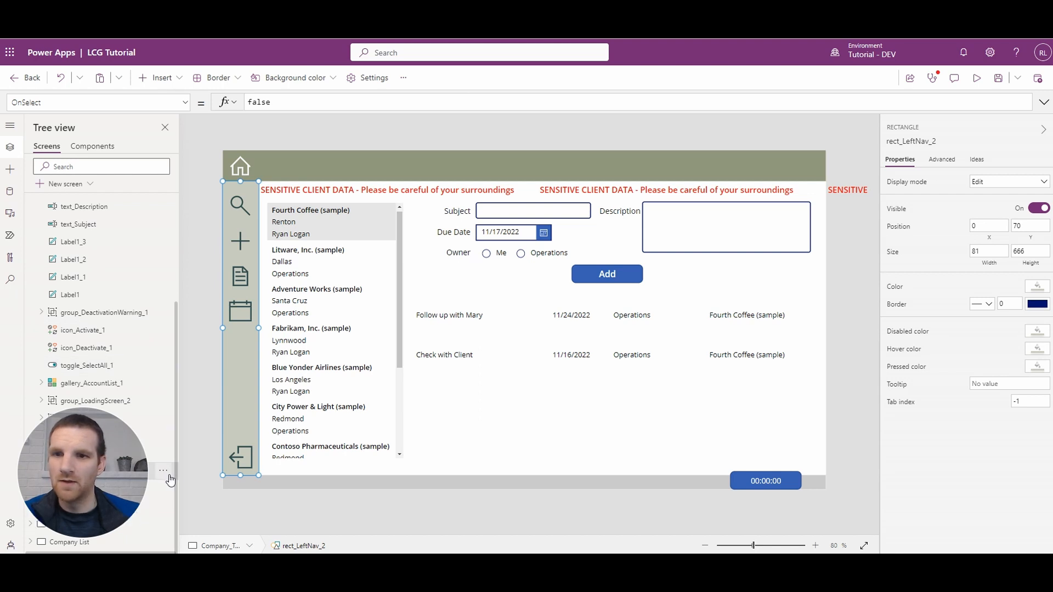
pyautogui.moveTo(236, 402)
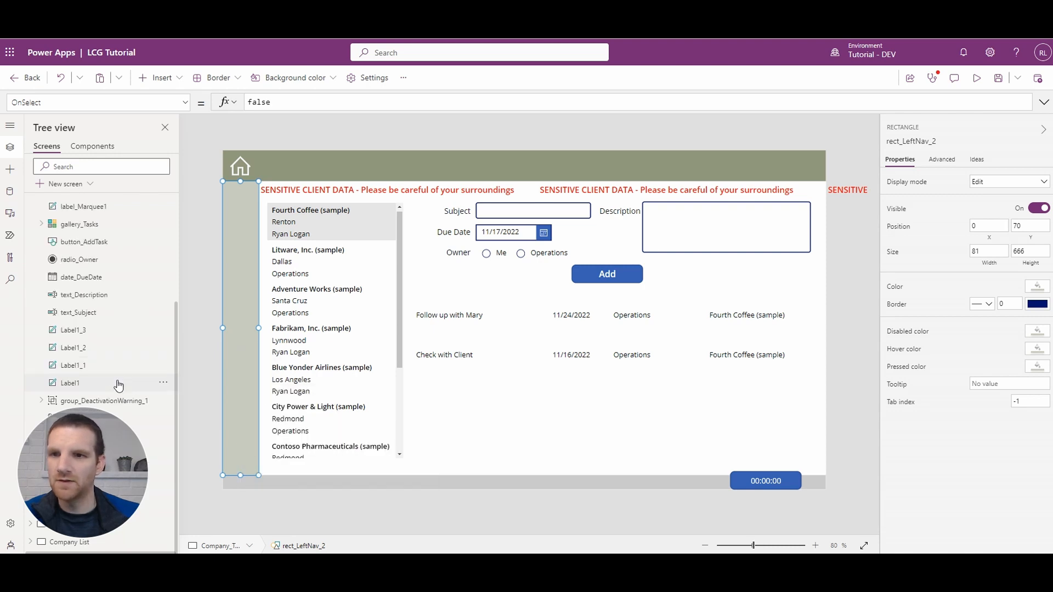
pyautogui.click(101, 167)
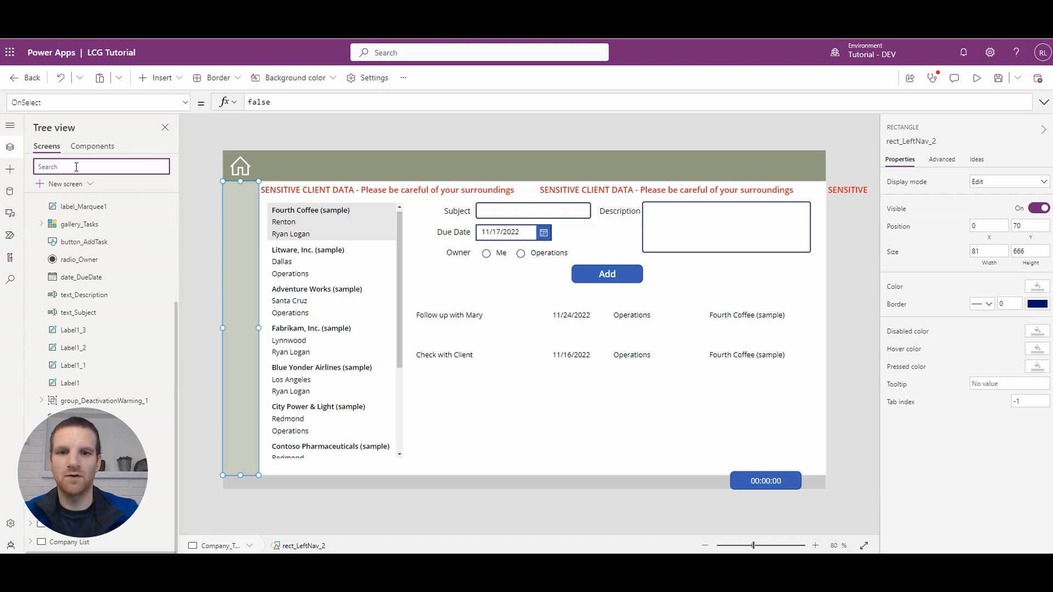
pyautogui.write('icon')
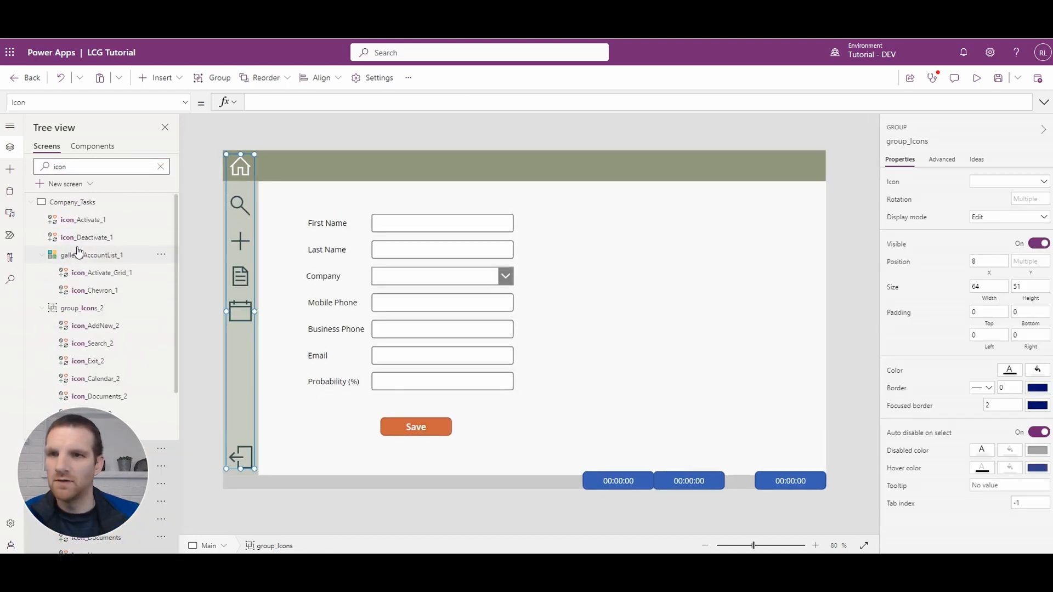
pyautogui.click(82, 307)
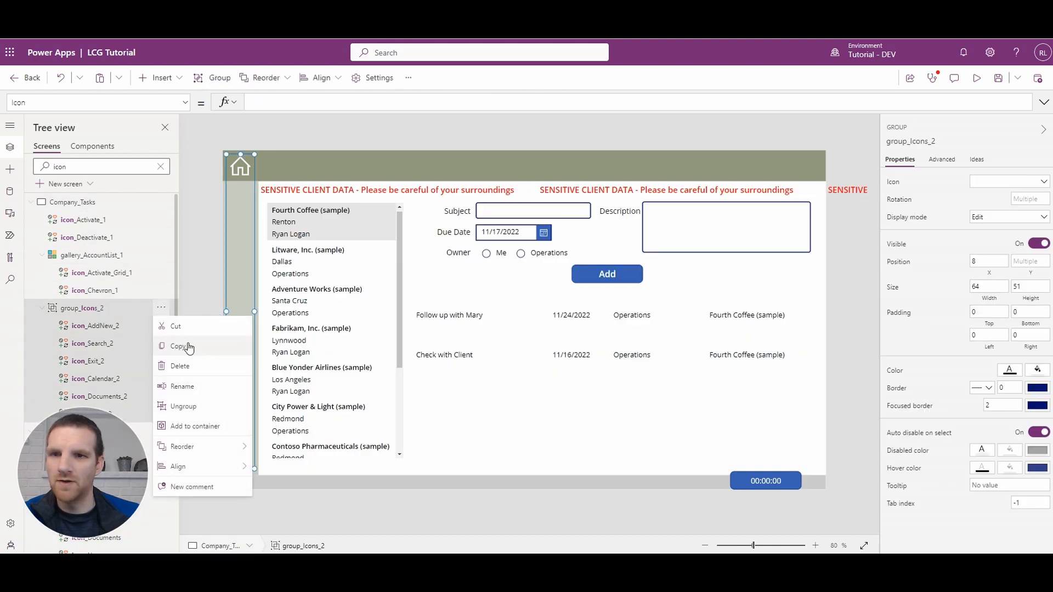
pyautogui.click(182, 446)
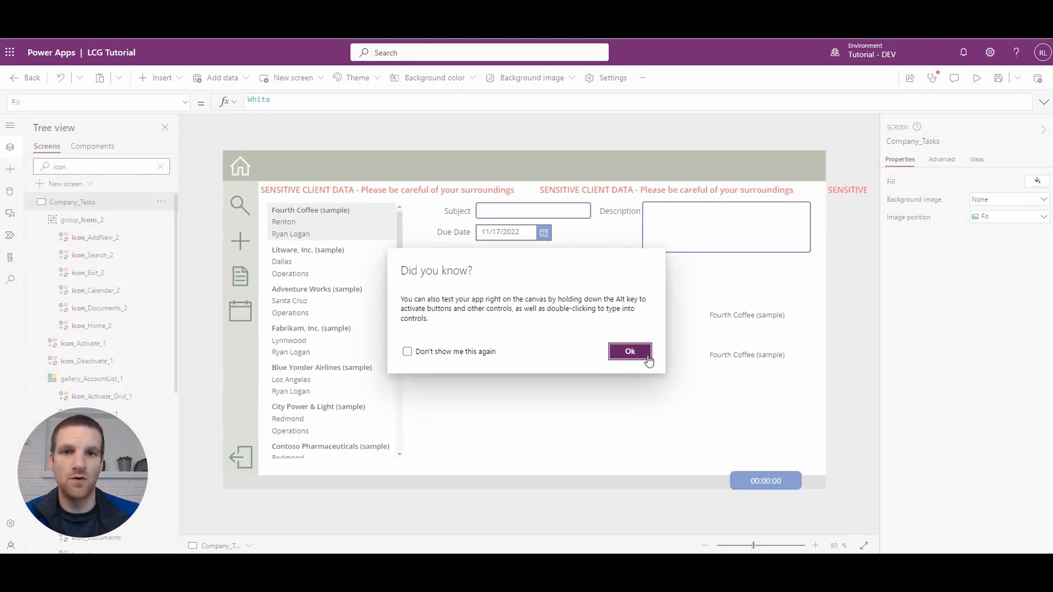
# Set timer_Marquee's Visible to false and run the app preview to watch the scrolling banner
pyautogui.click(629, 351)
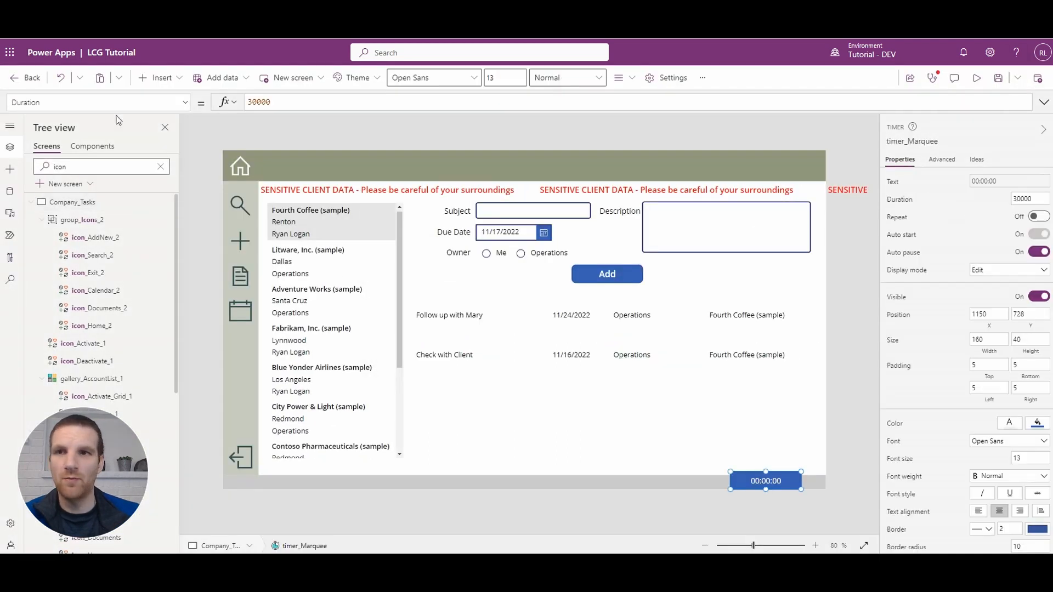
pyautogui.click(98, 102)
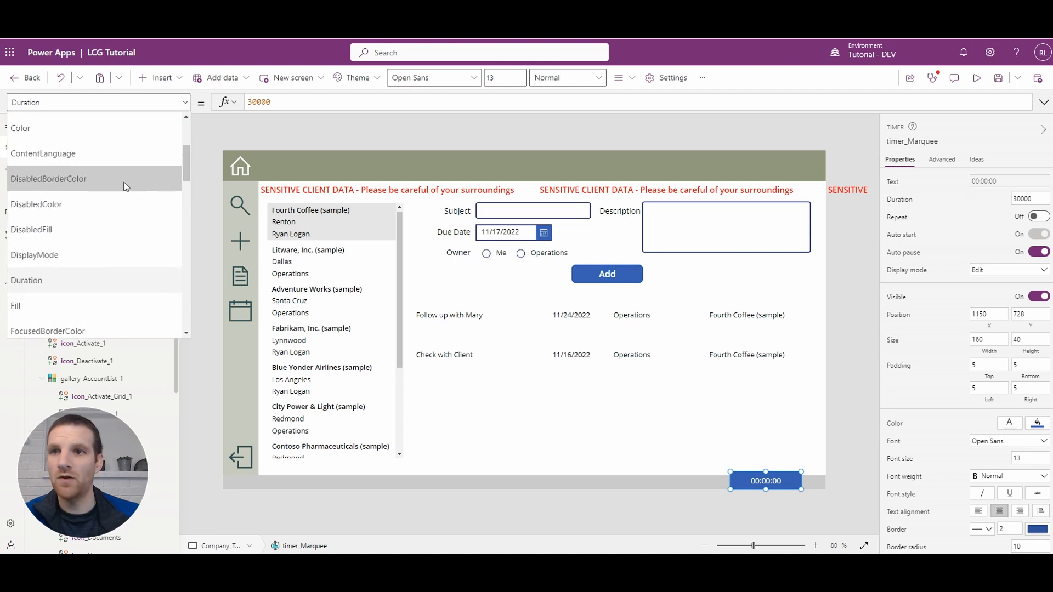
pyautogui.scroll(-3)
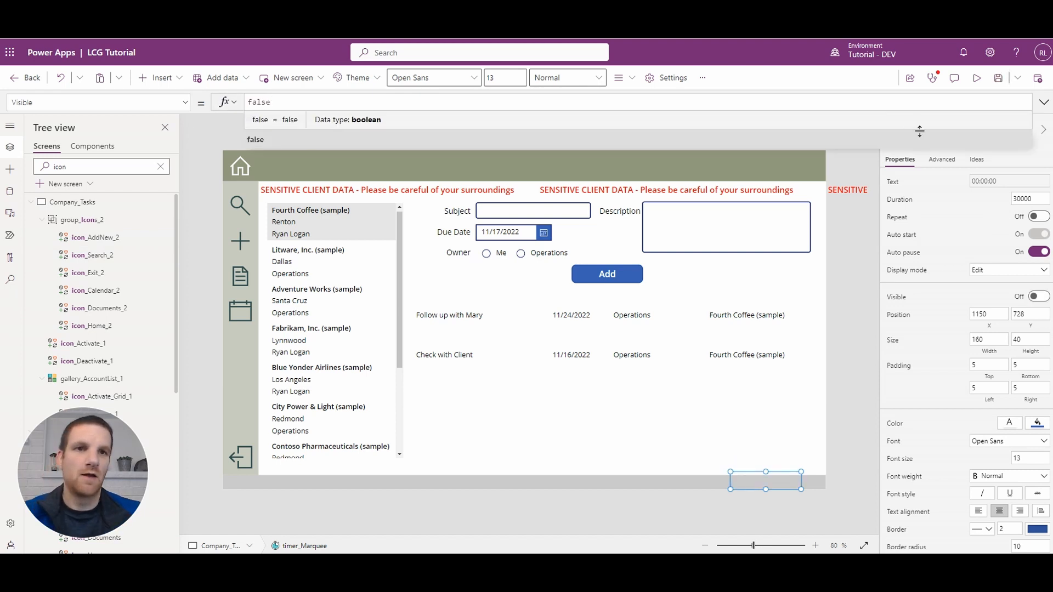
pyautogui.click(976, 77)
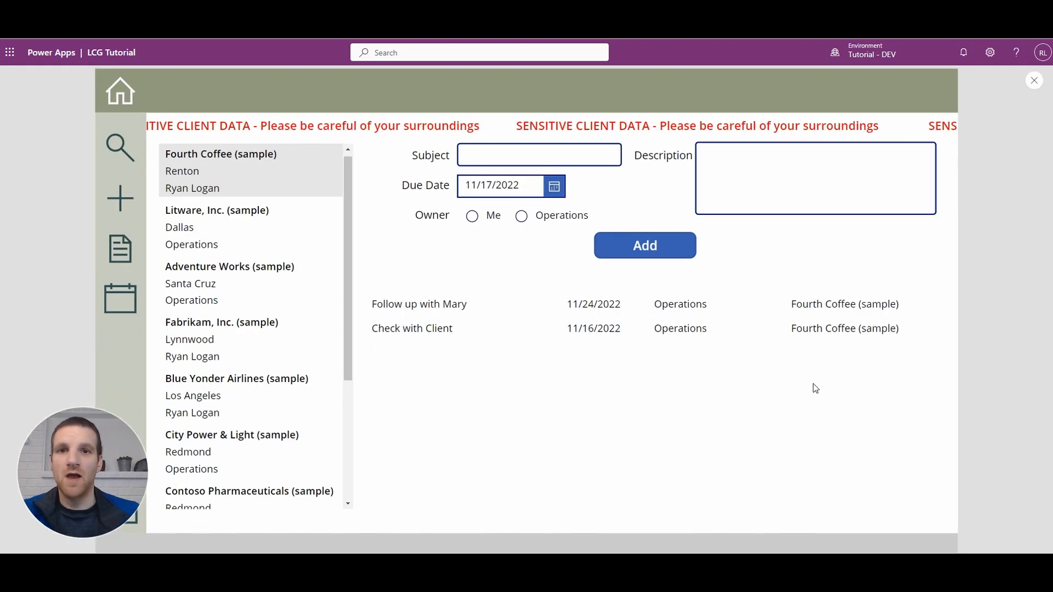